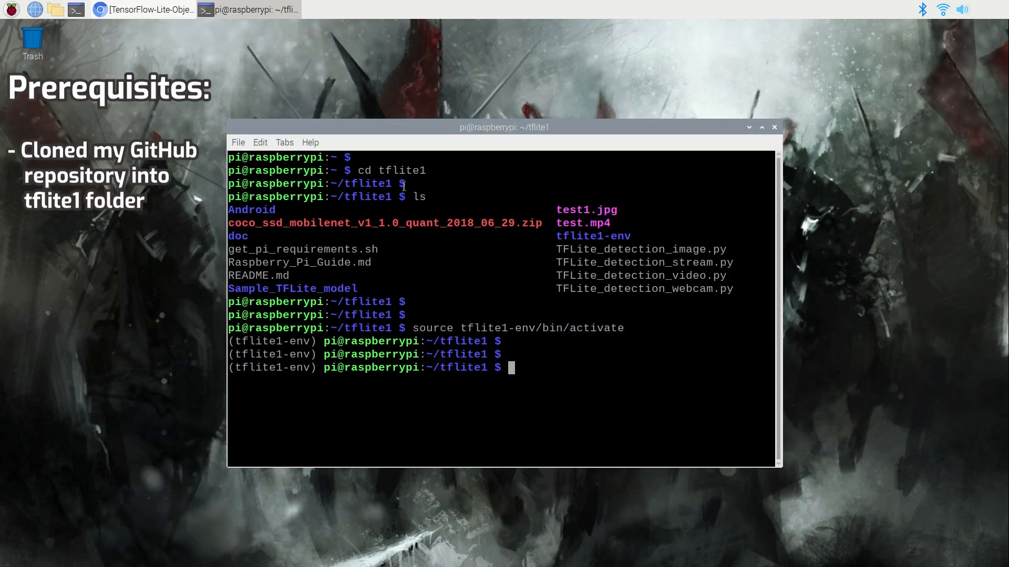
{"action": "mouse_move", "coordinate": [814, 243]}
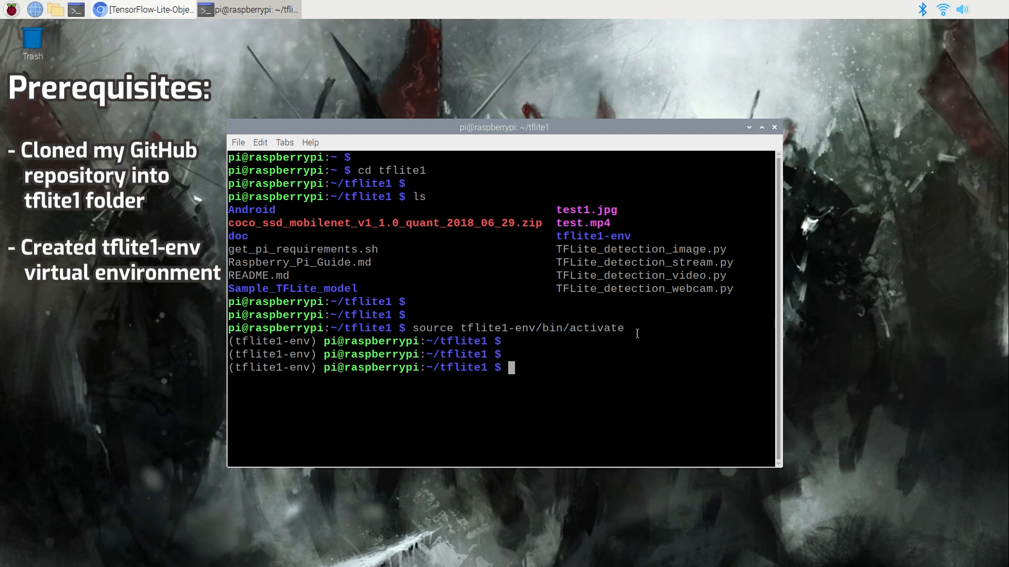
{"action": "mouse_move", "coordinate": [659, 335]}
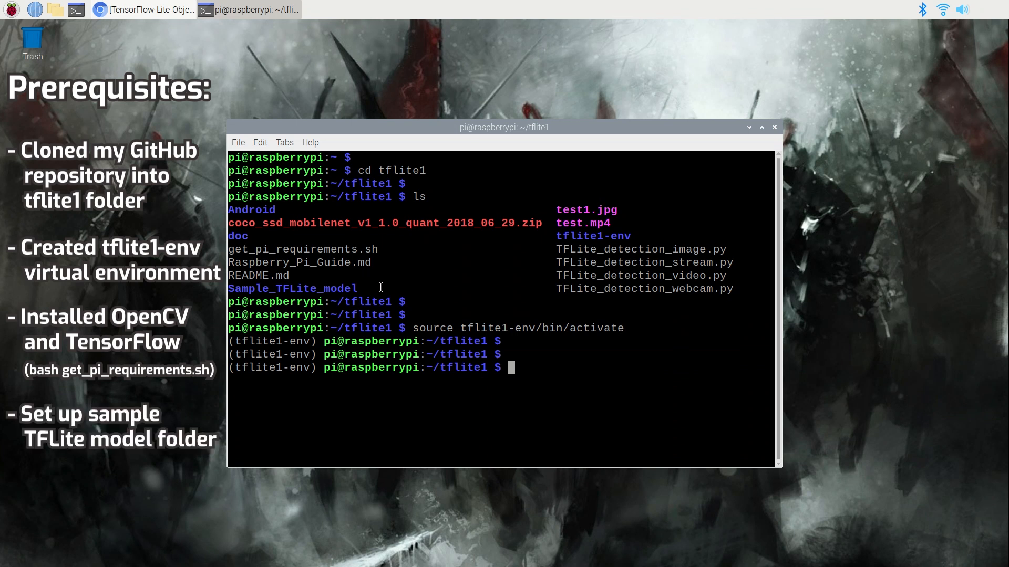
{"action": "mouse_move", "coordinate": [546, 376]}
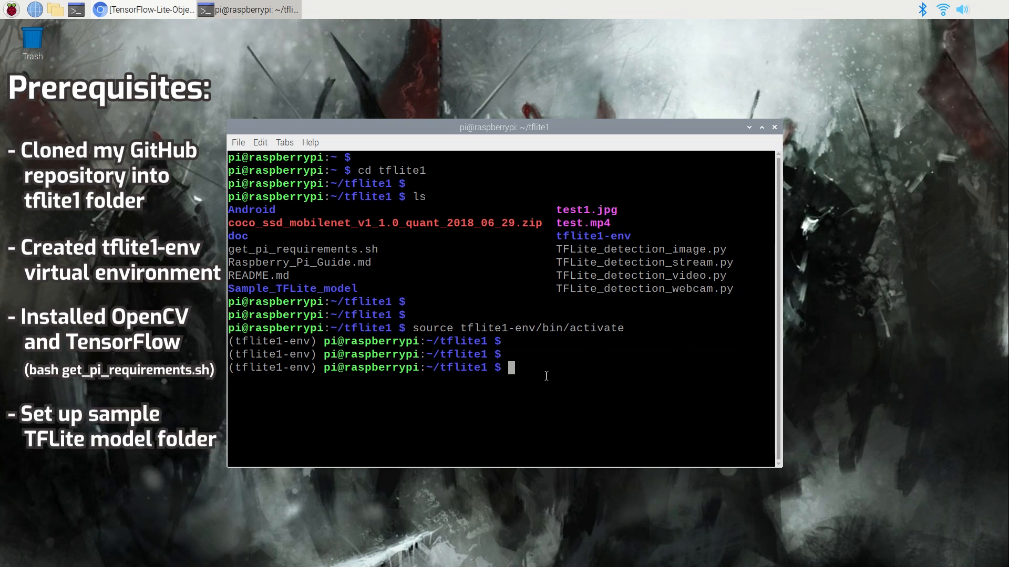
Run TFLite_detection_image.py on Sample_TFLite_model, view the cow and person detections, then close the window
{"action": "type", "text": "python3 TFLite_detection_image.py --modeldir=Sample_TFLite_model"}
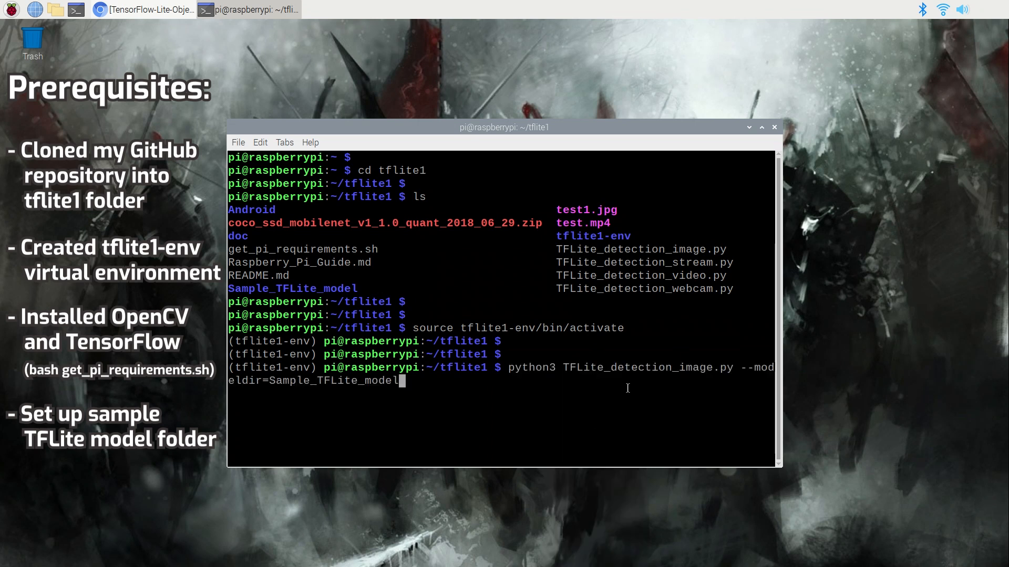
{"action": "key", "text": "Return"}
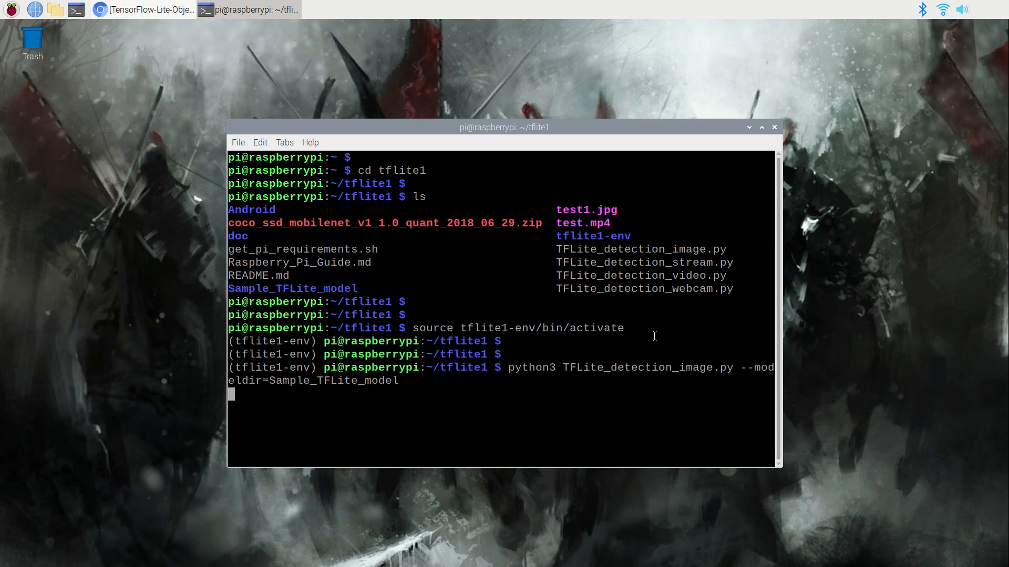
{"action": "key", "text": "Return"}
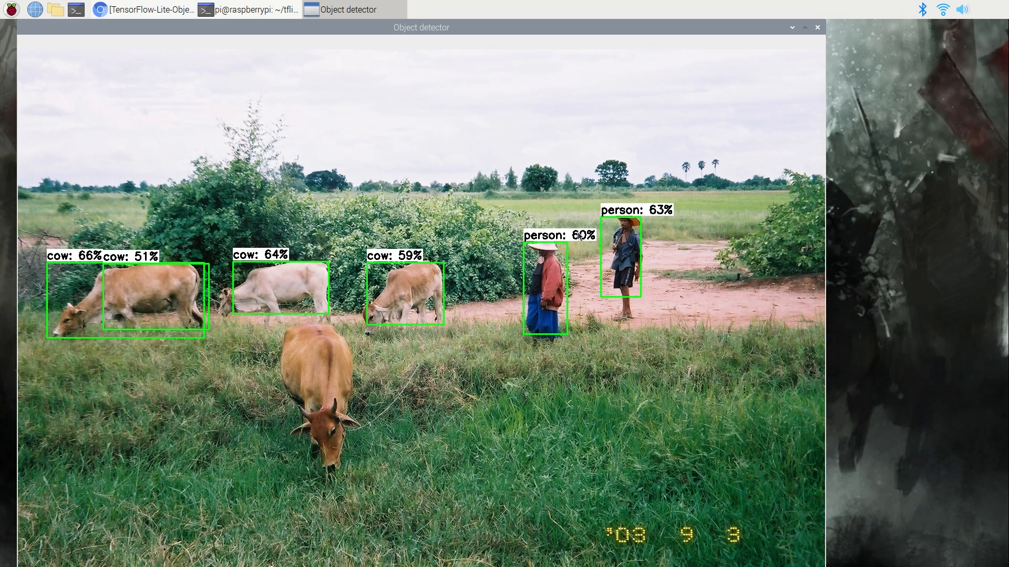
{"action": "mouse_move", "coordinate": [987, 401]}
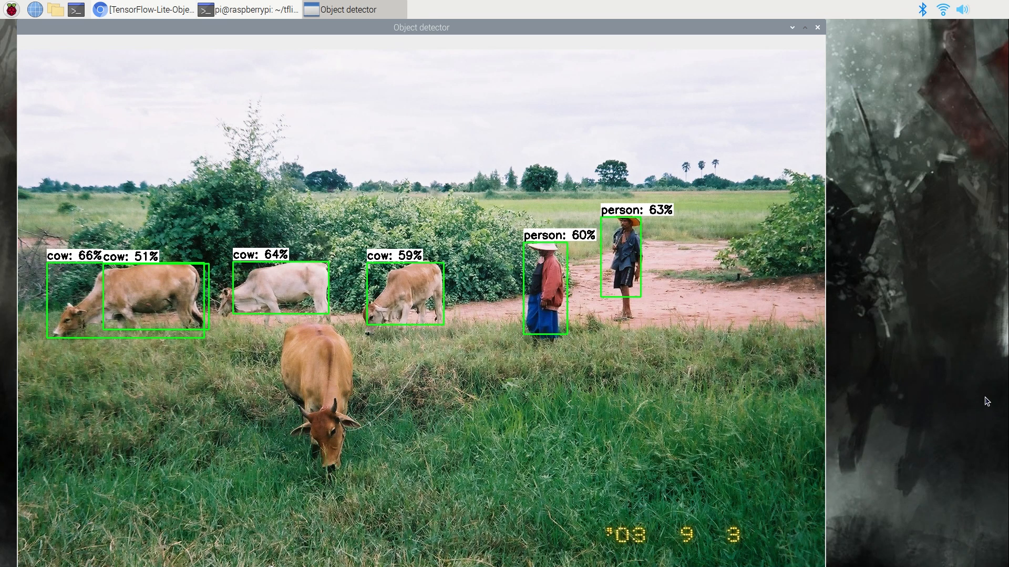
{"action": "left_click", "coordinate": [816, 27]}
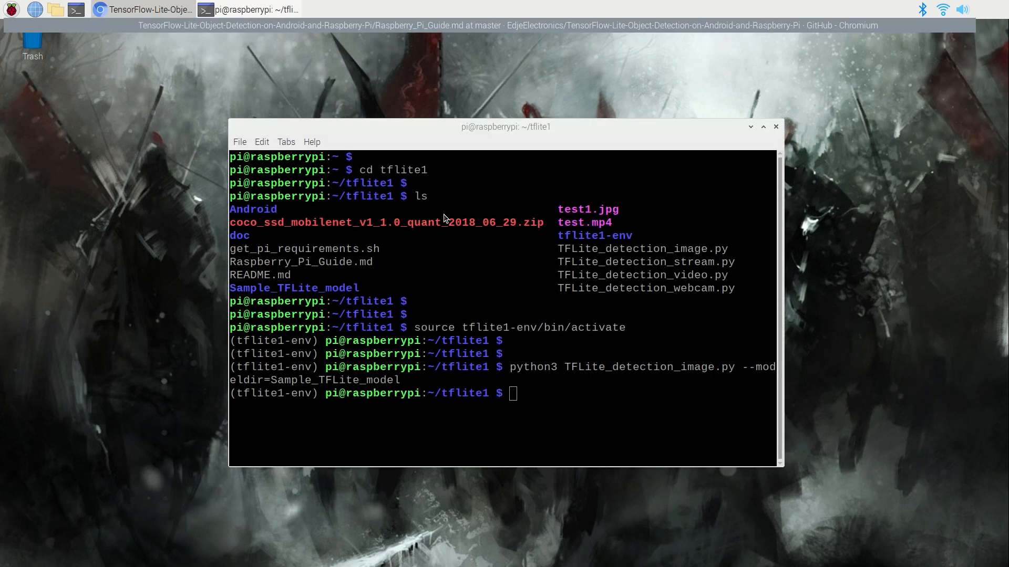
{"action": "left_click", "coordinate": [148, 9]}
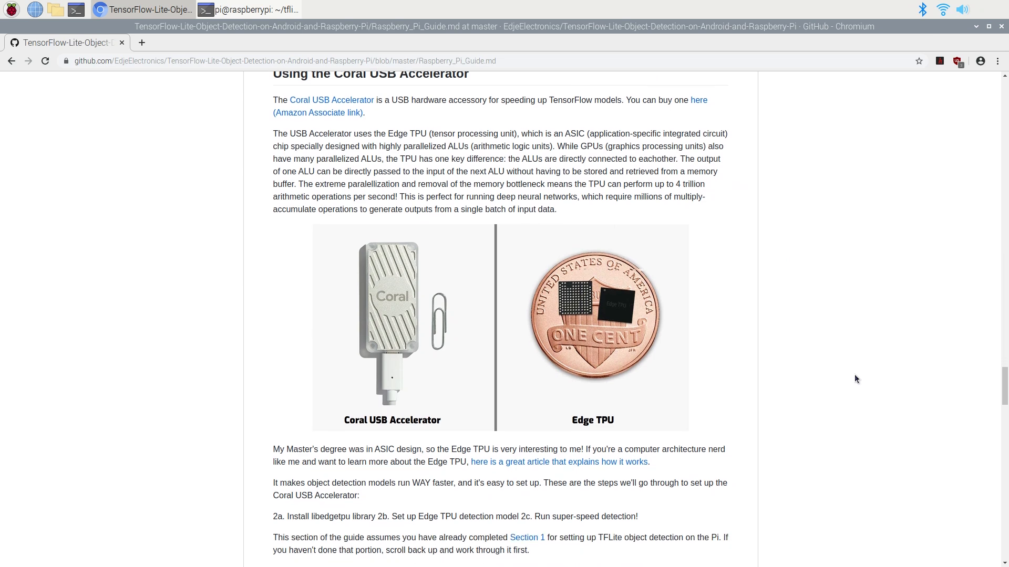
{"action": "scroll", "scroll_direction": "down", "scroll_amount": 3}
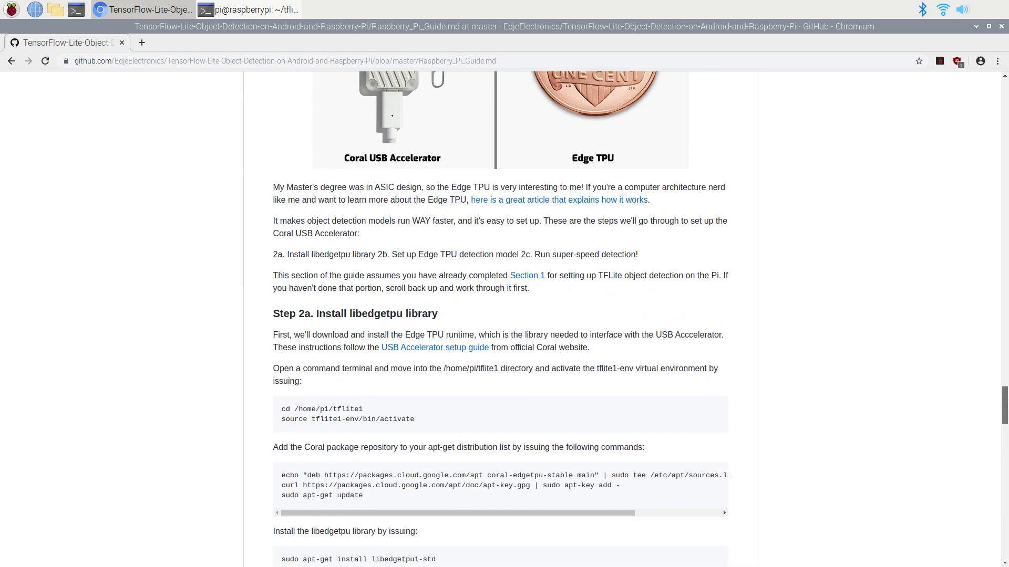
{"action": "scroll", "scroll_direction": "down", "scroll_amount": 3}
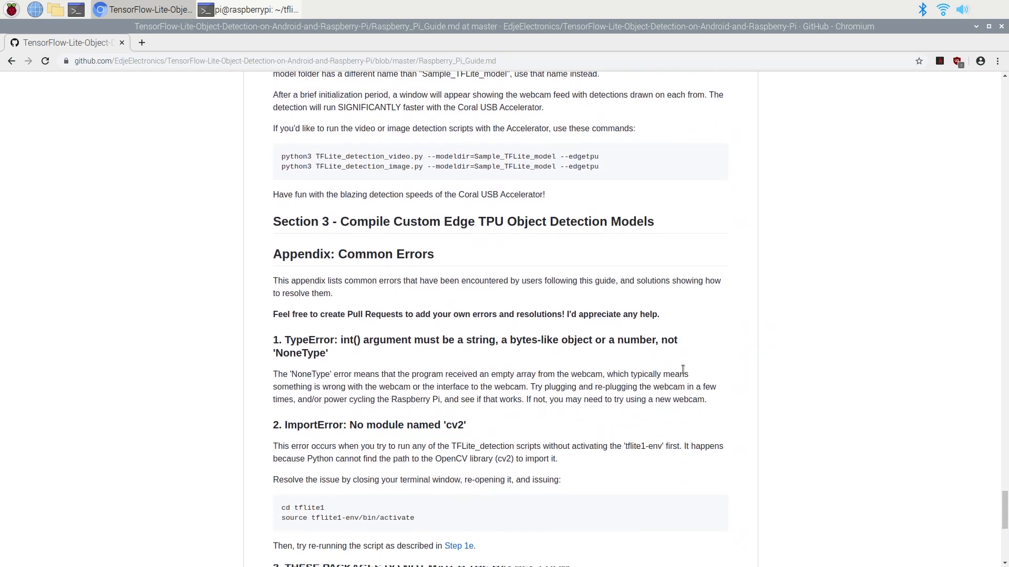
{"action": "scroll", "scroll_direction": "down", "scroll_amount": 3}
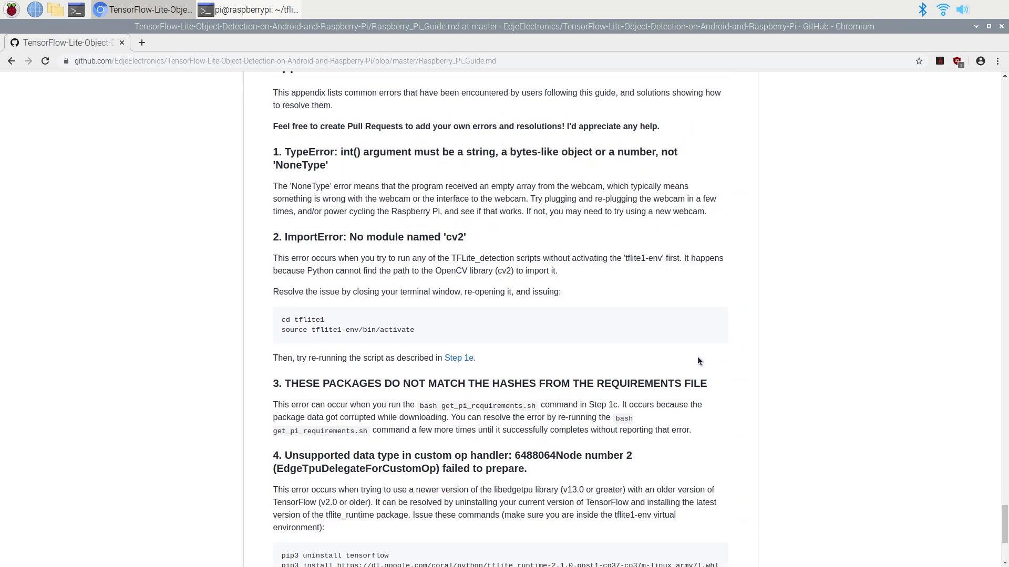
{"action": "mouse_move", "coordinate": [833, 347]}
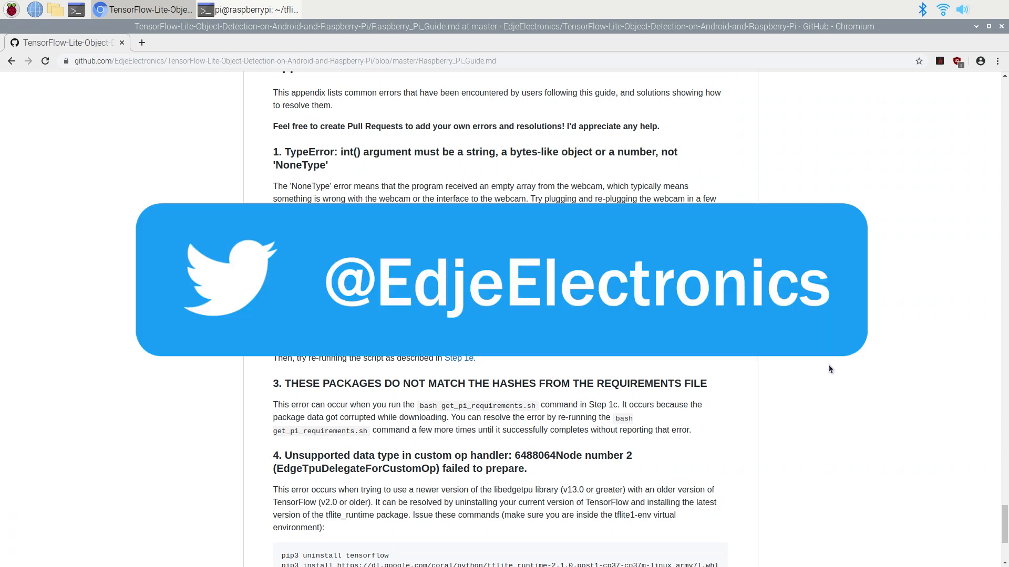
{"action": "mouse_move", "coordinate": [838, 362]}
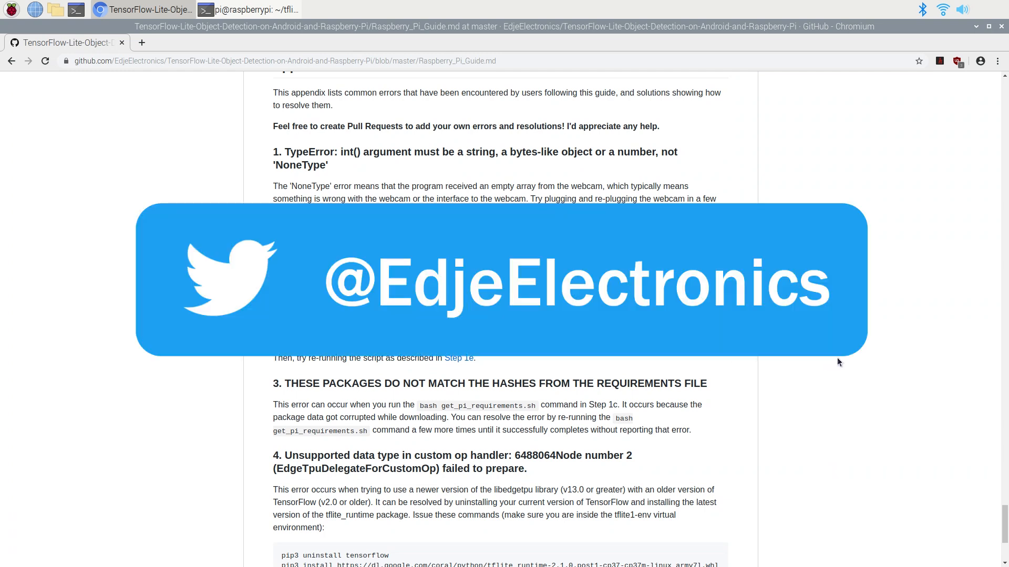
{"action": "mouse_move", "coordinate": [848, 356]}
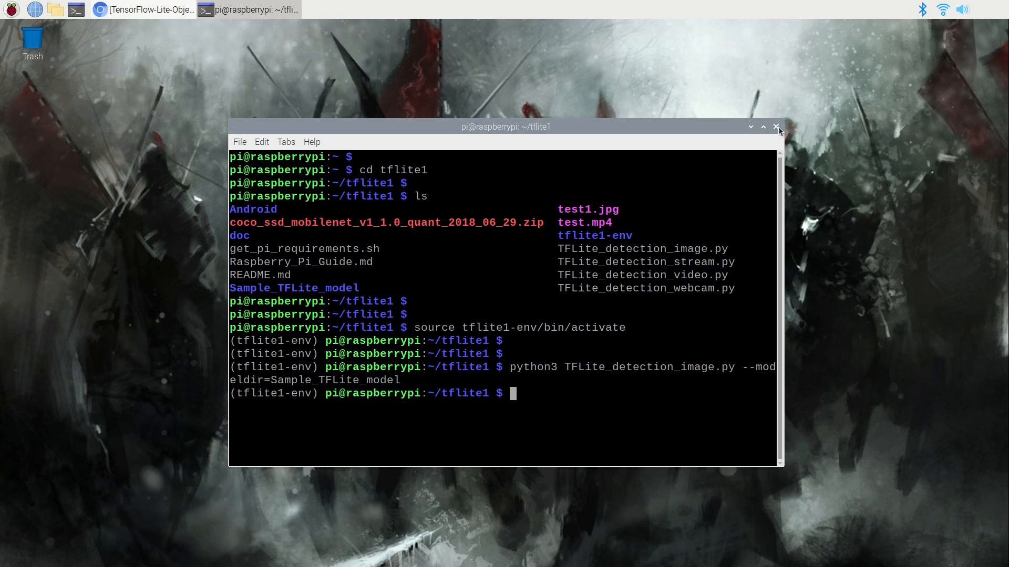
In a fresh terminal, activate the virtual environment with 'source tflite1-env/bin/activate'
{"action": "left_click", "coordinate": [776, 126]}
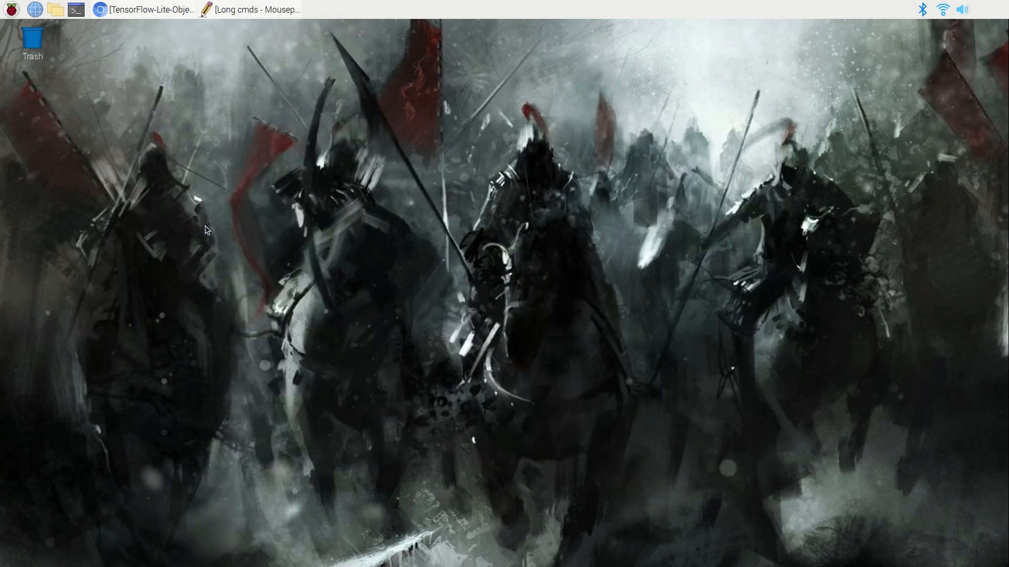
{"action": "left_click", "coordinate": [75, 9]}
{"action": "type", "text": "cd tflite1"}
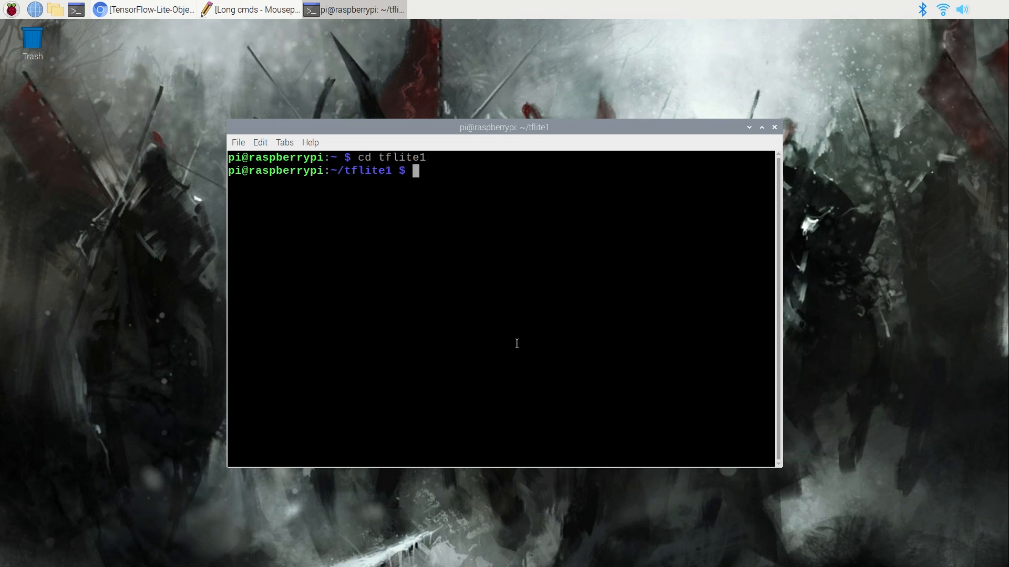
{"action": "type", "text": "source"}
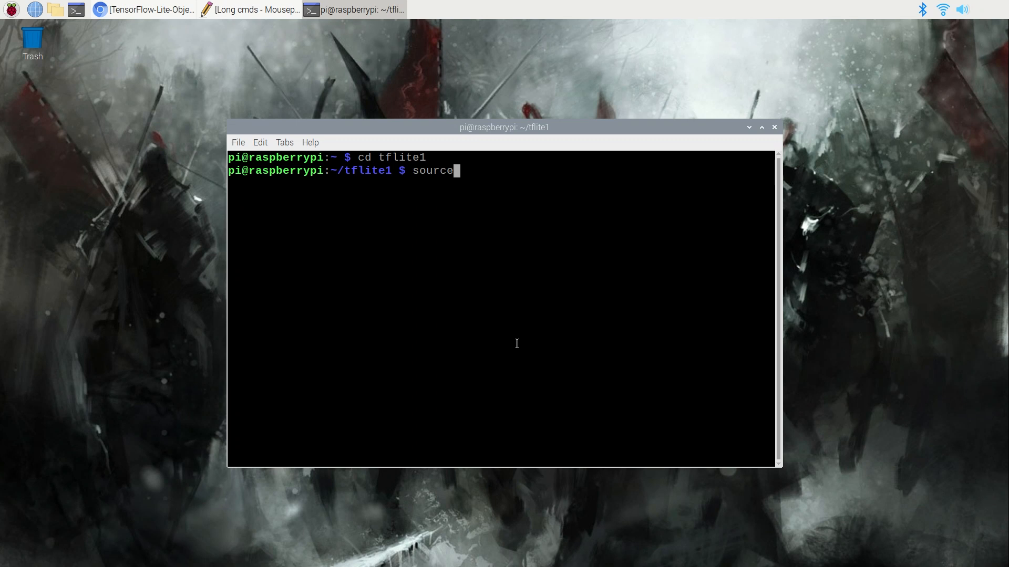
{"action": "type", "text": "tflite1-env/bin"}
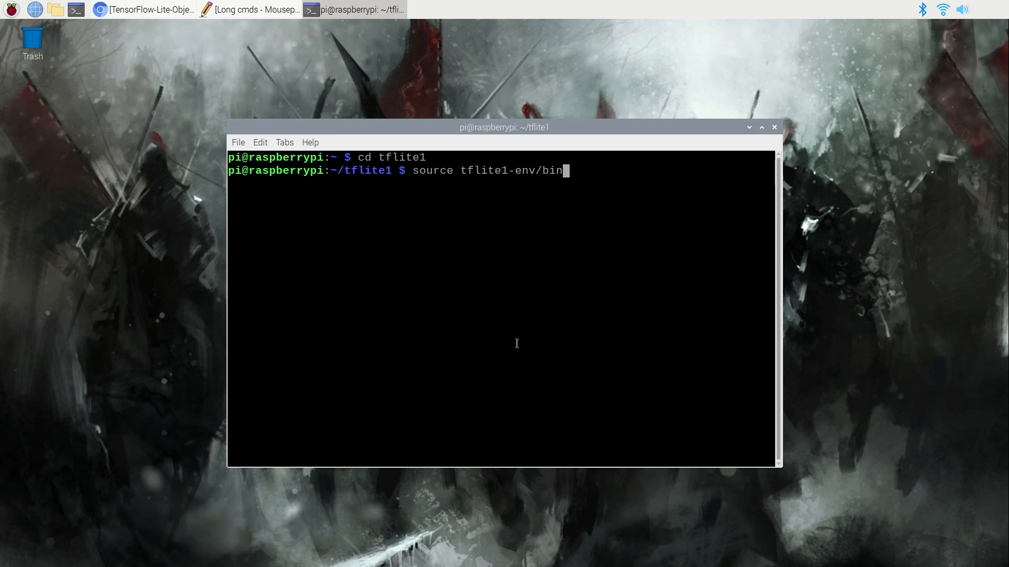
{"action": "type", "text": "/activate"}
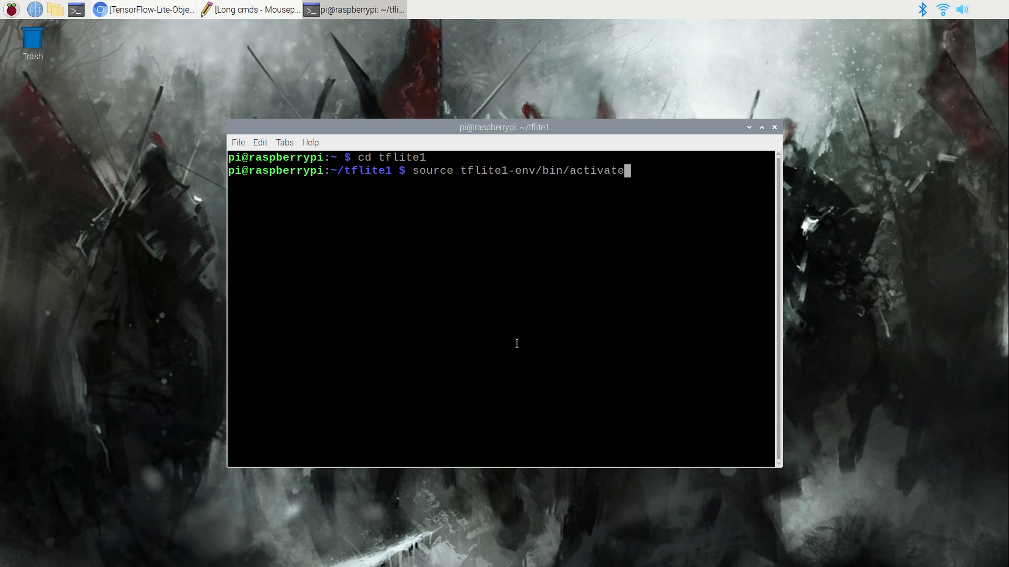
{"action": "key", "text": "Return"}
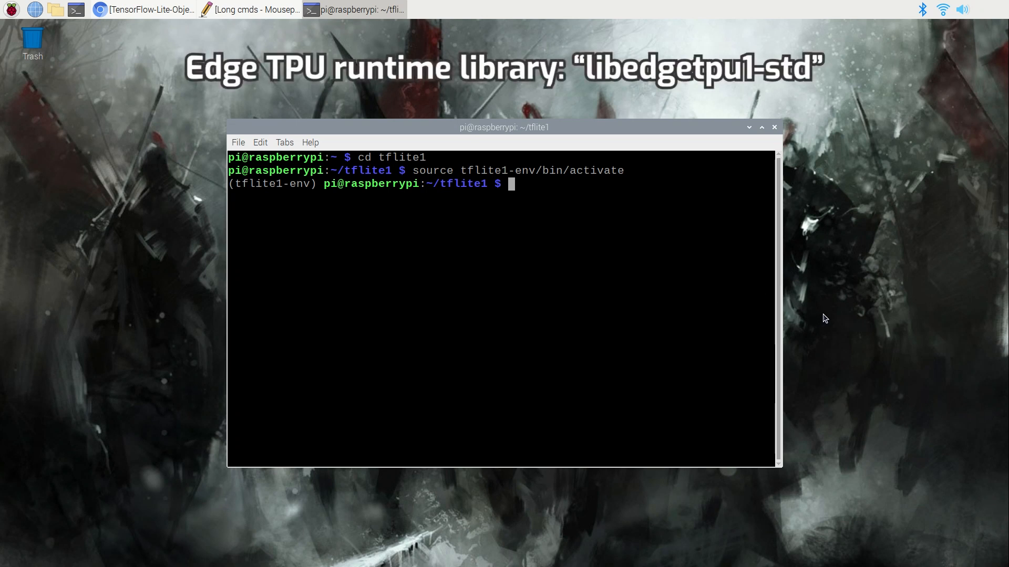
{"action": "mouse_move", "coordinate": [883, 297]}
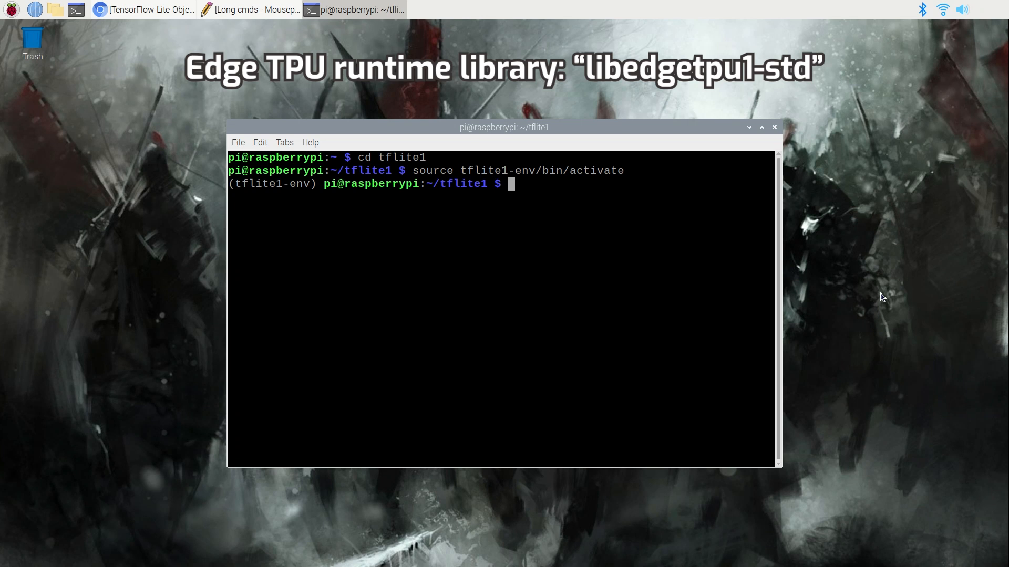
{"action": "left_click", "coordinate": [251, 9]}
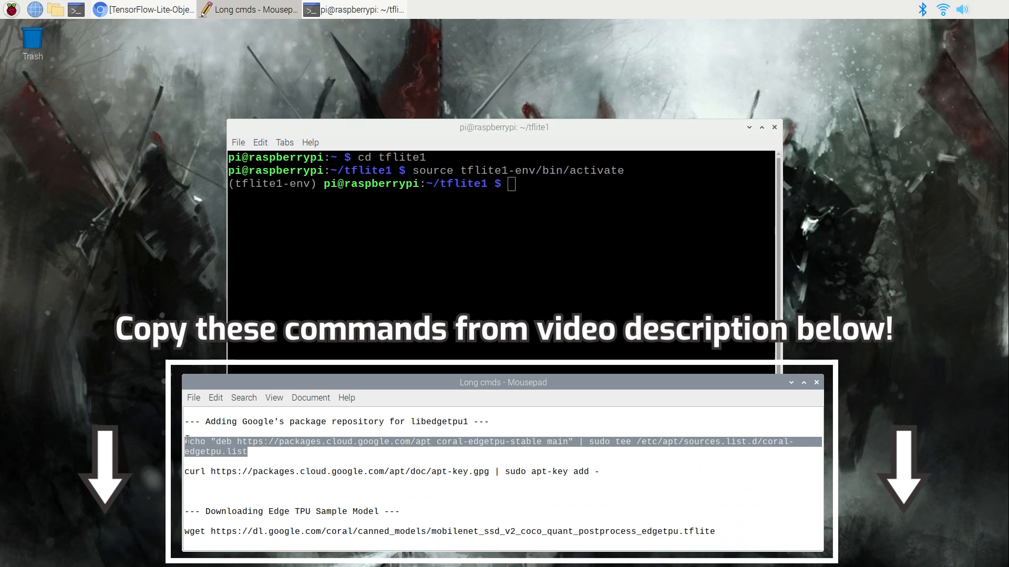
Run the Coral repository echo|tee and curl|apt-key add commands, then sudo apt-get update
{"action": "left_click", "coordinate": [518, 210]}
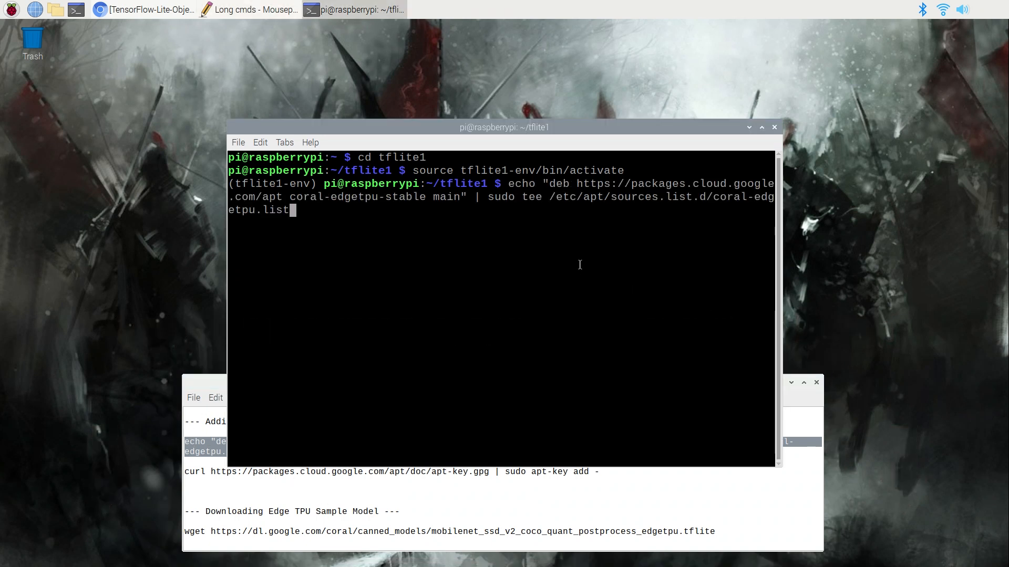
{"action": "key", "text": "Return"}
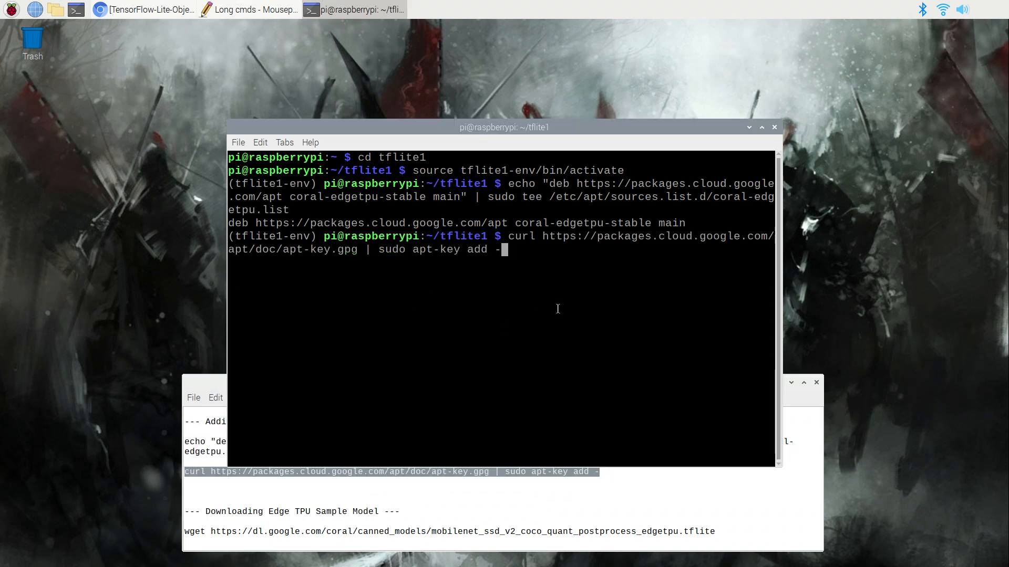
{"action": "key", "text": "Return"}
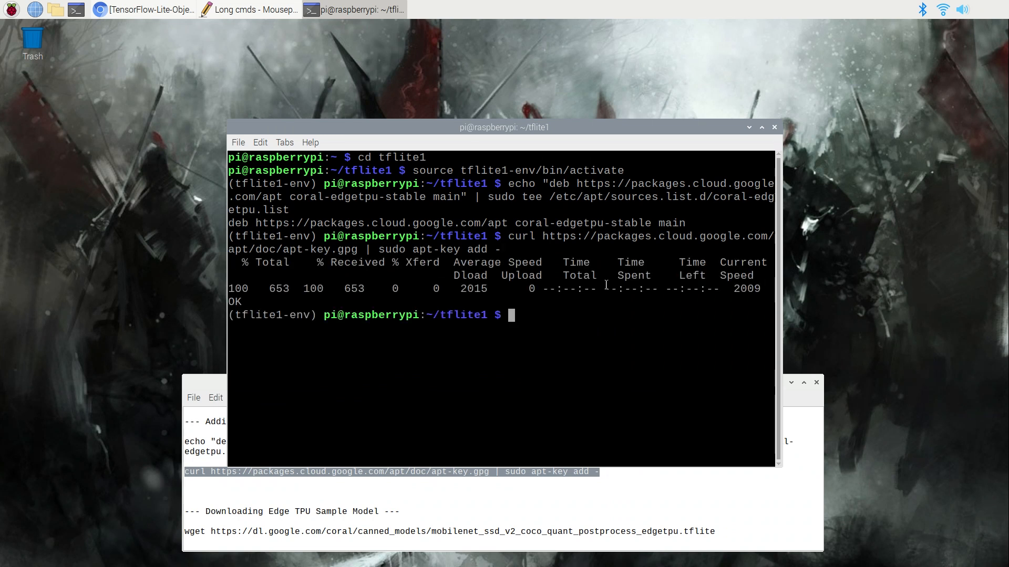
{"action": "type", "text": "sudo"}
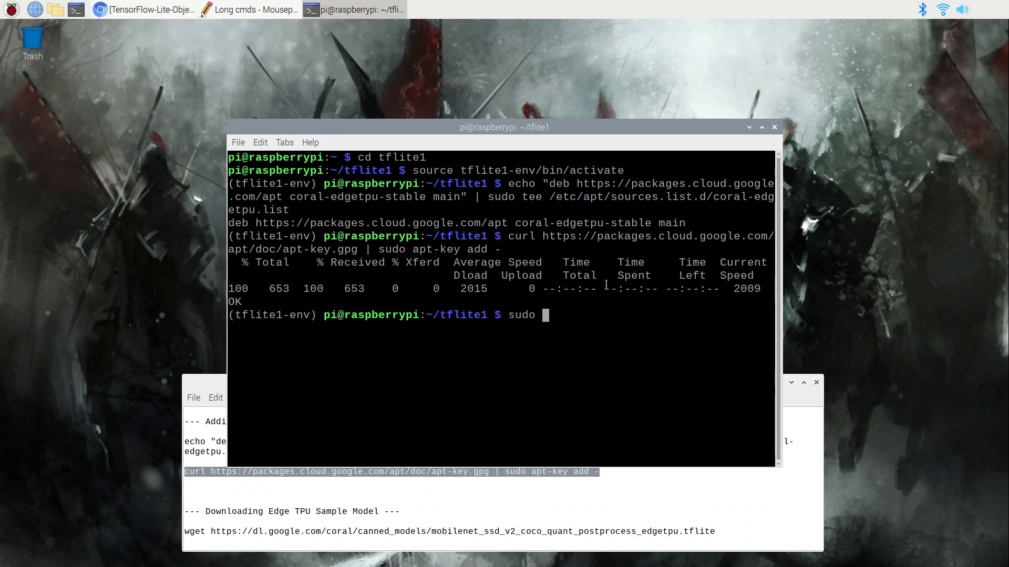
{"action": "type", "text": "apt-get update"}
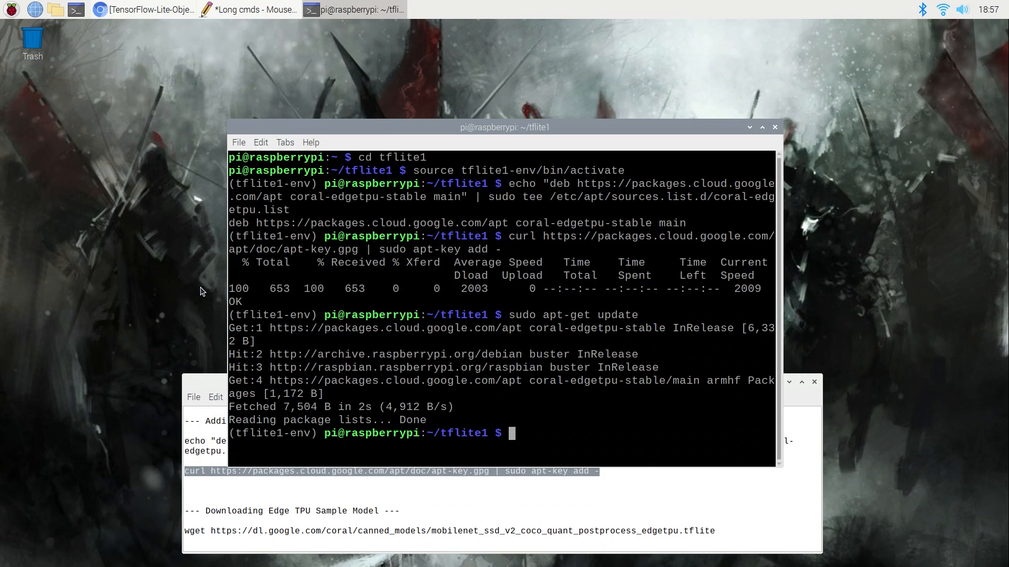
Install the standard Edge TPU runtime with sudo apt-get install libedgetpu1-std
{"action": "type", "text": "sudo a"}
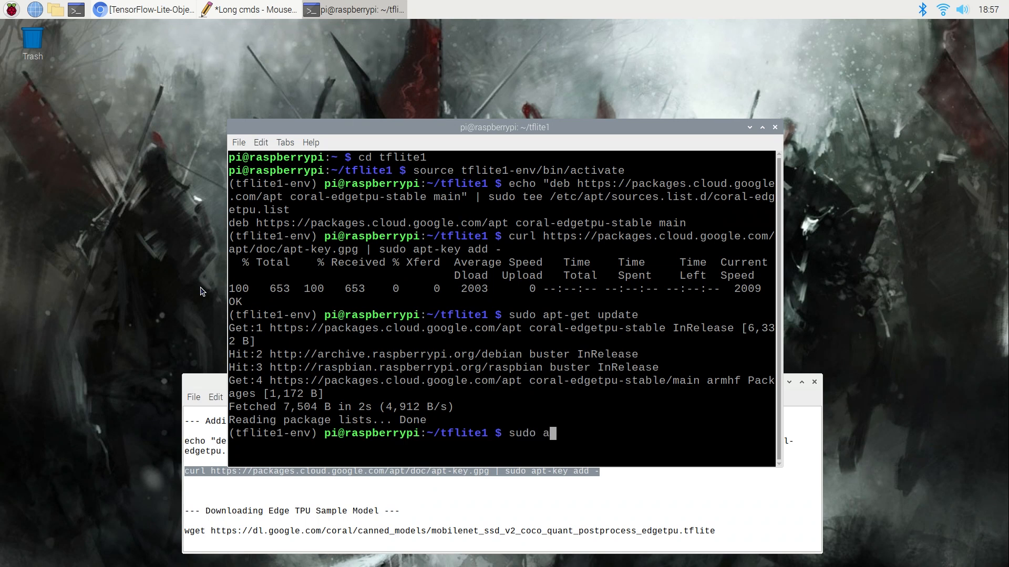
{"action": "type", "text": "pt-get install libed"}
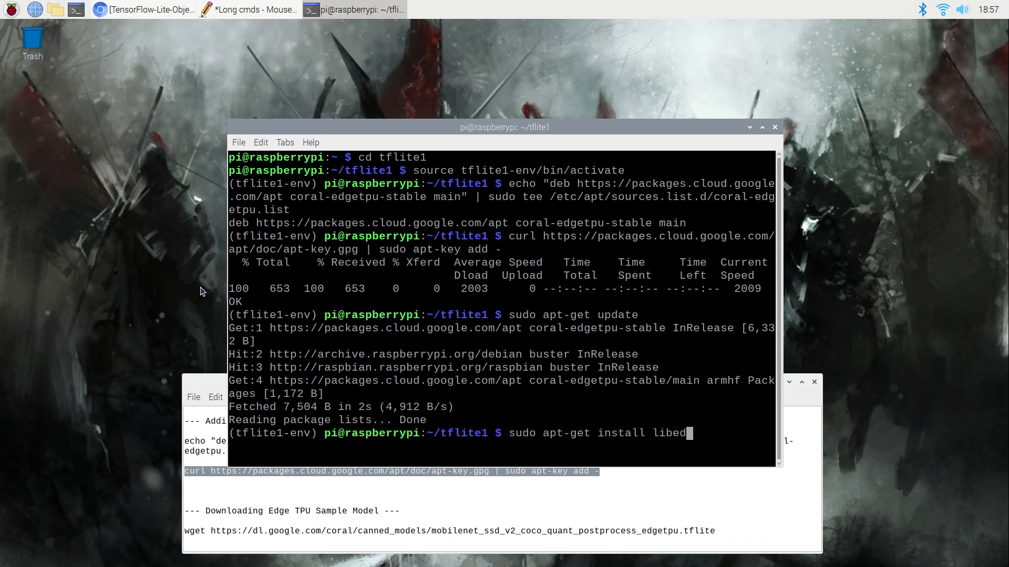
{"action": "type", "text": "getpu1-std"}
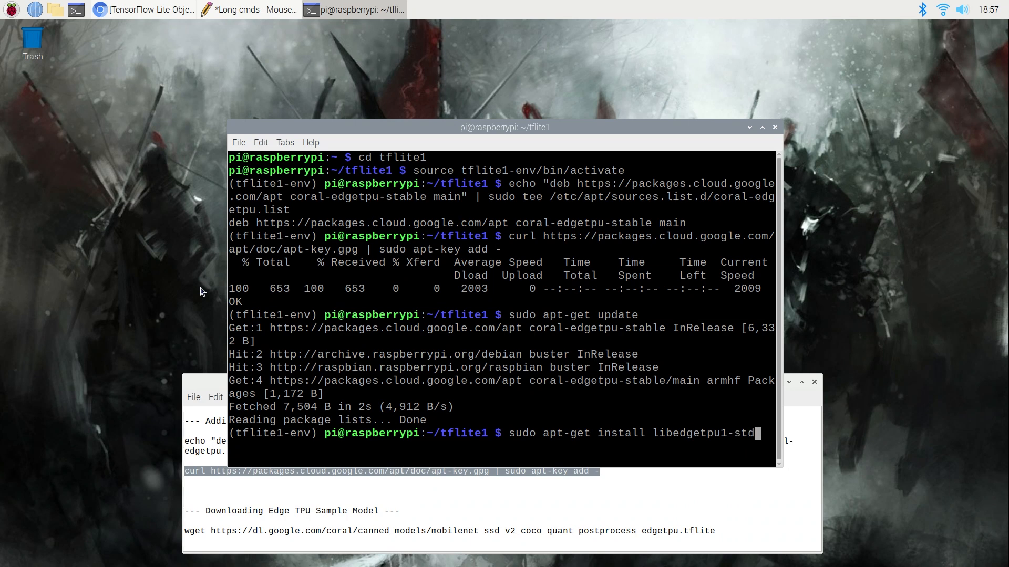
{"action": "key", "text": "Return"}
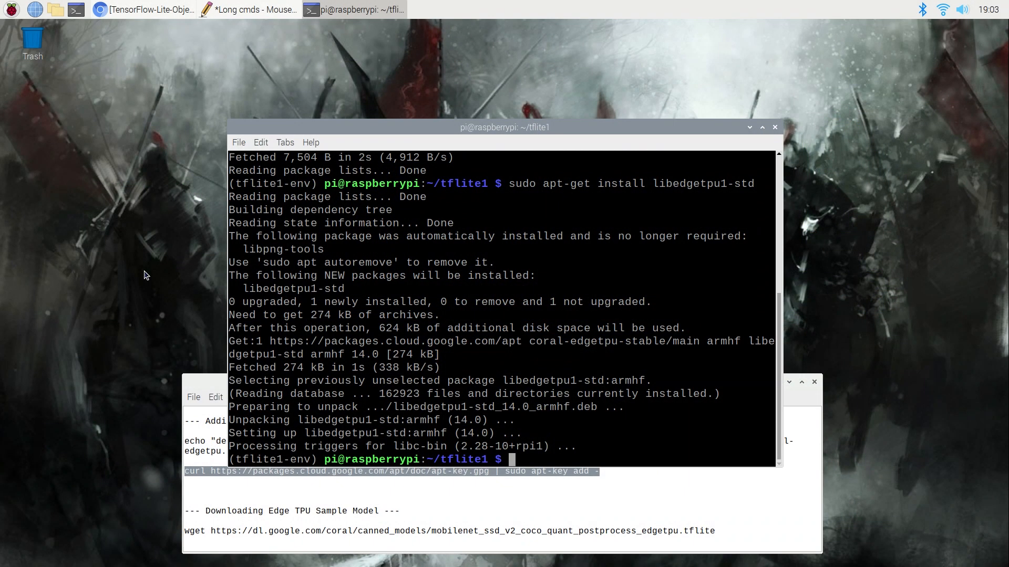
Install libedgetpu1-max in its place and acknowledge the maximum-frequency heat warning with Ok
{"action": "type", "text": "sudo apt-get ins"}
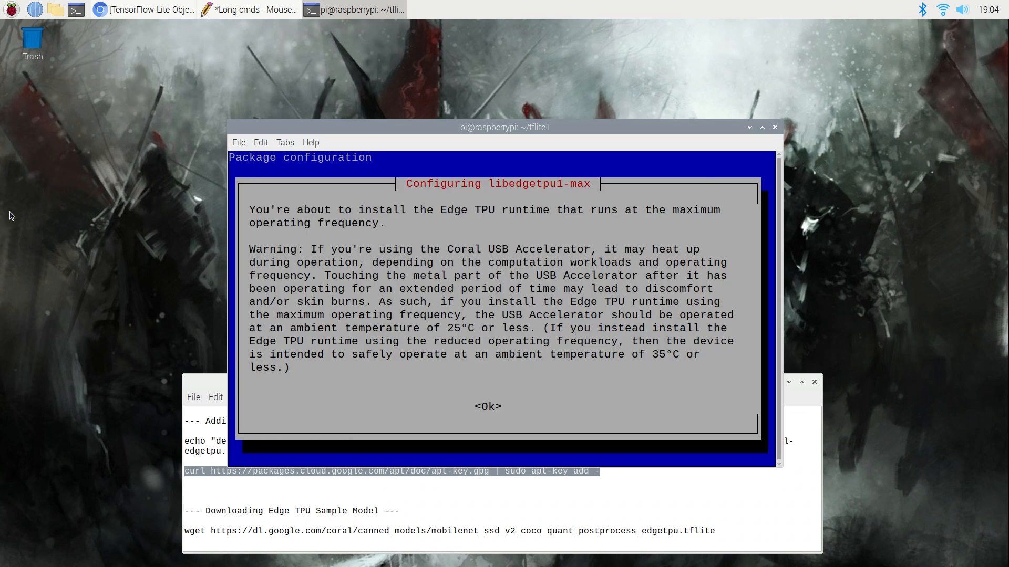
{"action": "scroll", "scroll_direction": "down", "scroll_amount": 3}
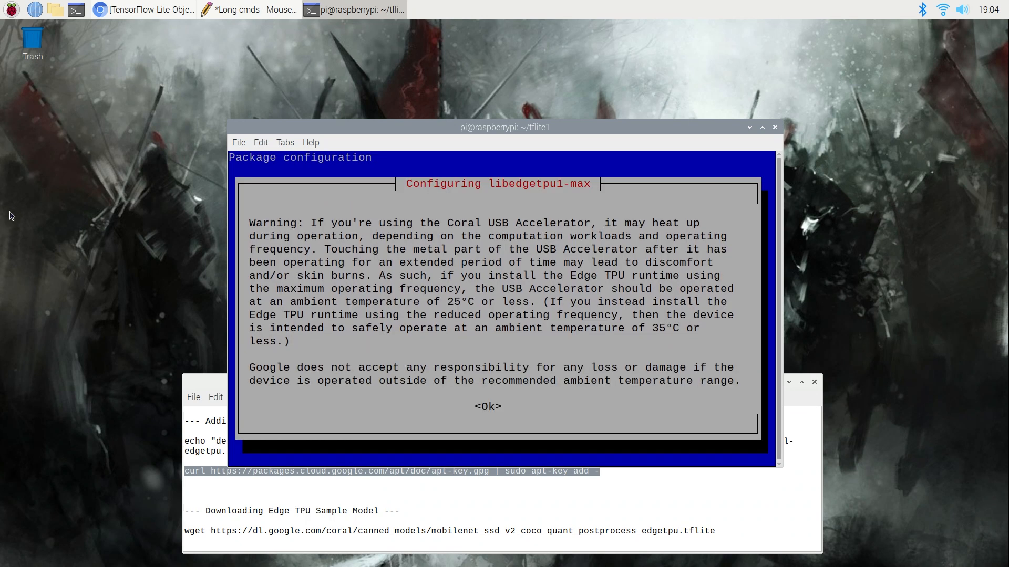
{"action": "left_click", "coordinate": [487, 406]}
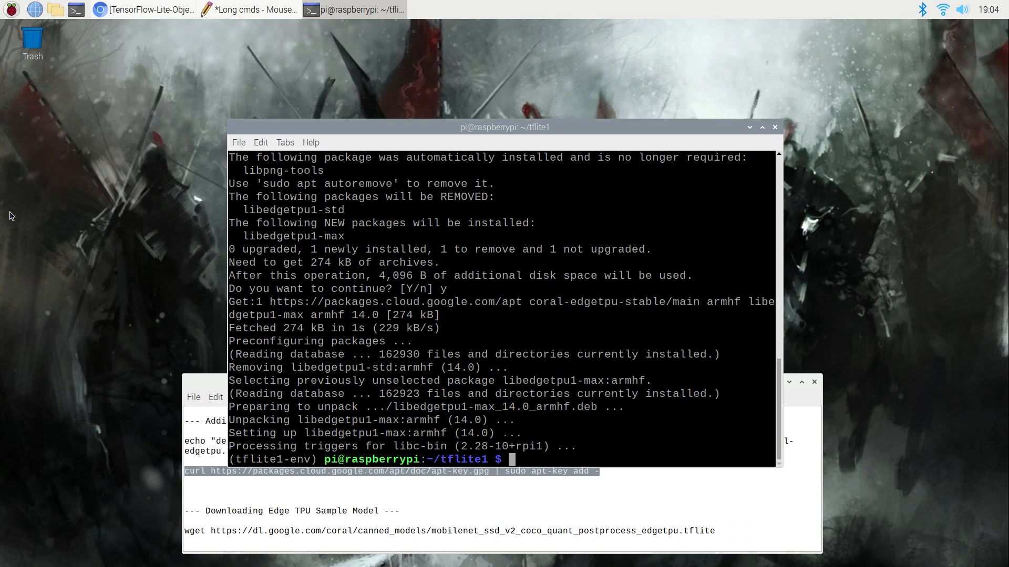
Begin entering sudo apt-get install libedgetpu1-std at the prompt
{"action": "type", "text": "sudo apt"}
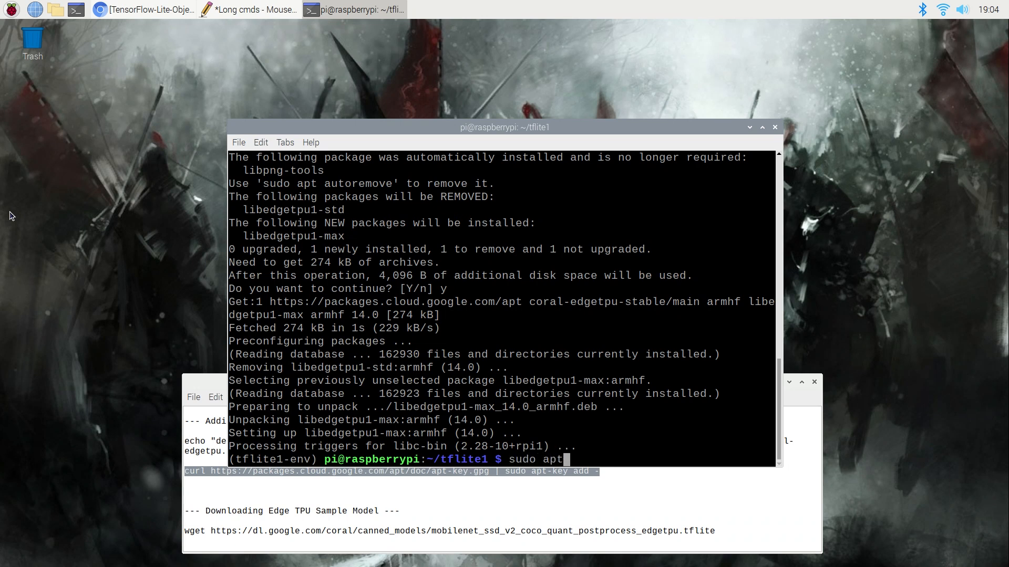
{"action": "type", "text": "-get install libedg"}
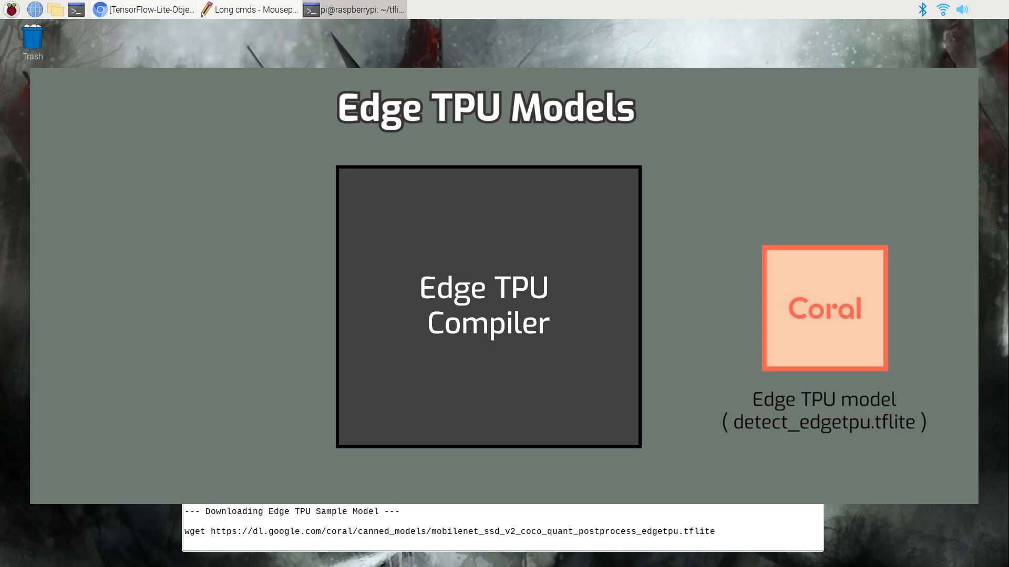
{"action": "left_click", "coordinate": [353, 9]}
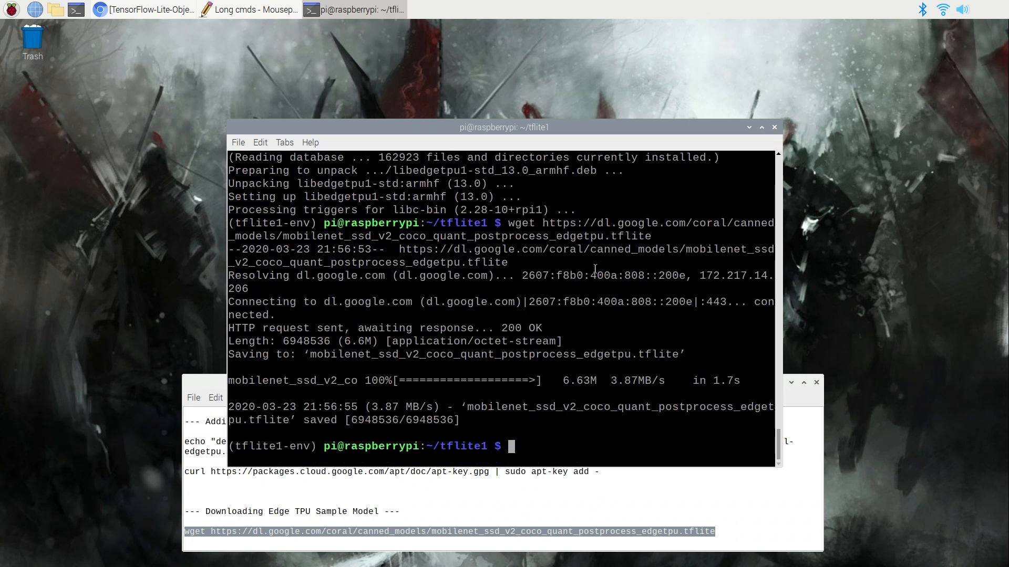
Enter mv mobilenet_ssd_v2_coco_quant_postprocess_edgetpu.tflite Sample_TFLite_model/edgetpu.tflite to rename the model
{"action": "type", "text": "mv mo"}
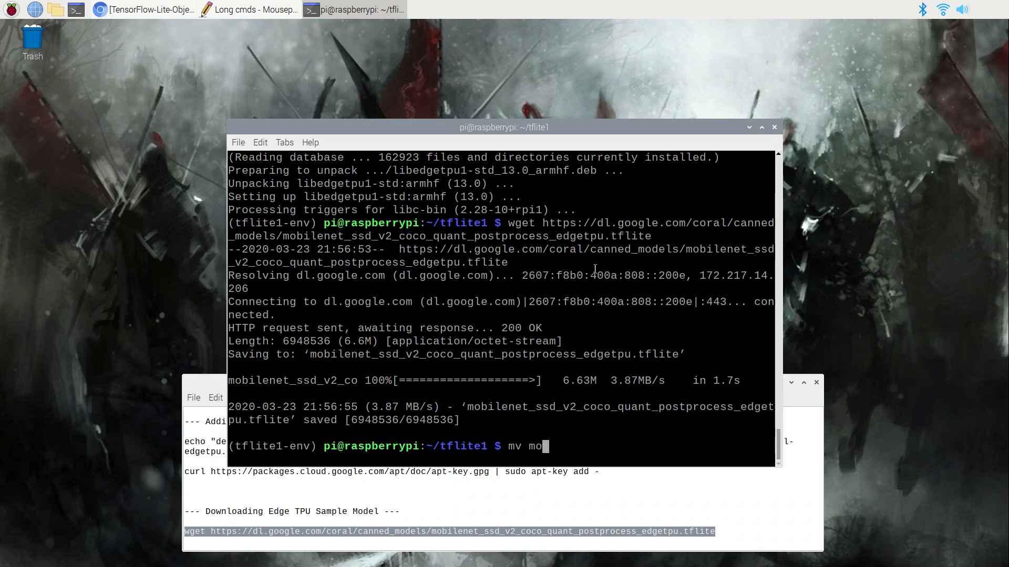
{"action": "type", "text": "bilenet"}
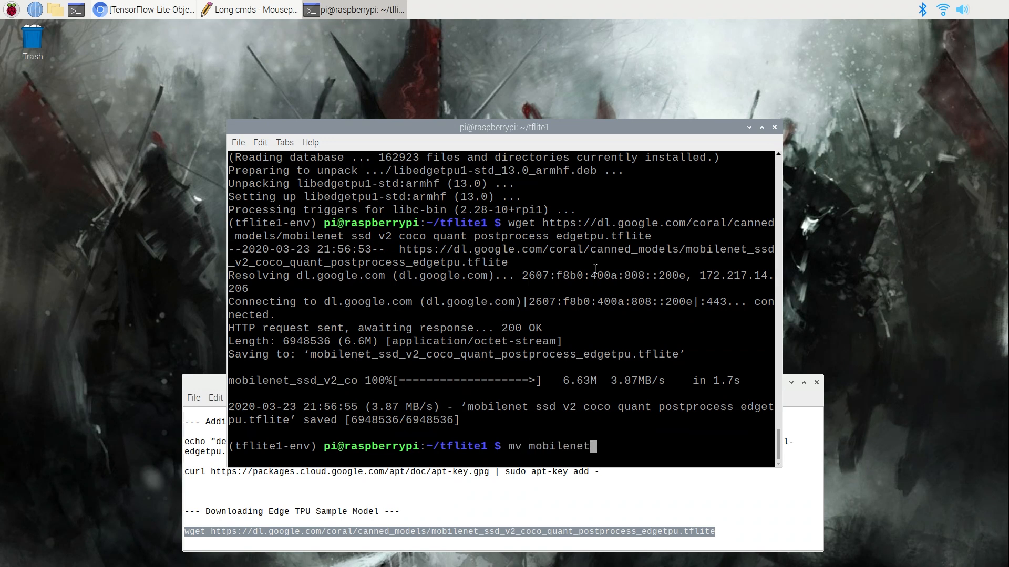
{"action": "type", "text": "ssd_v2_coco_quant_postprocess_edgetpu.tflite"}
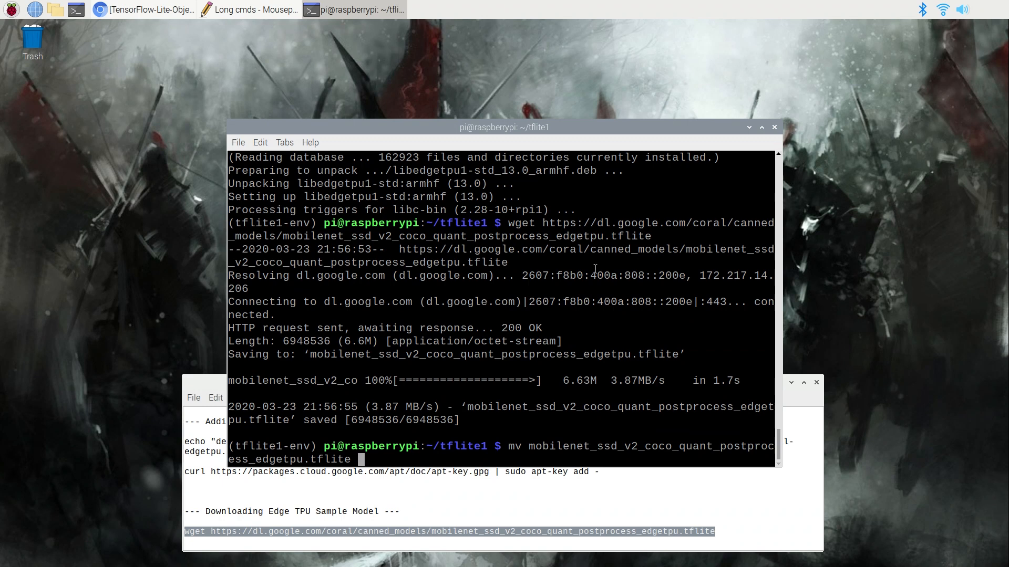
{"action": "type", "text": "Sample_TFLite_mo"}
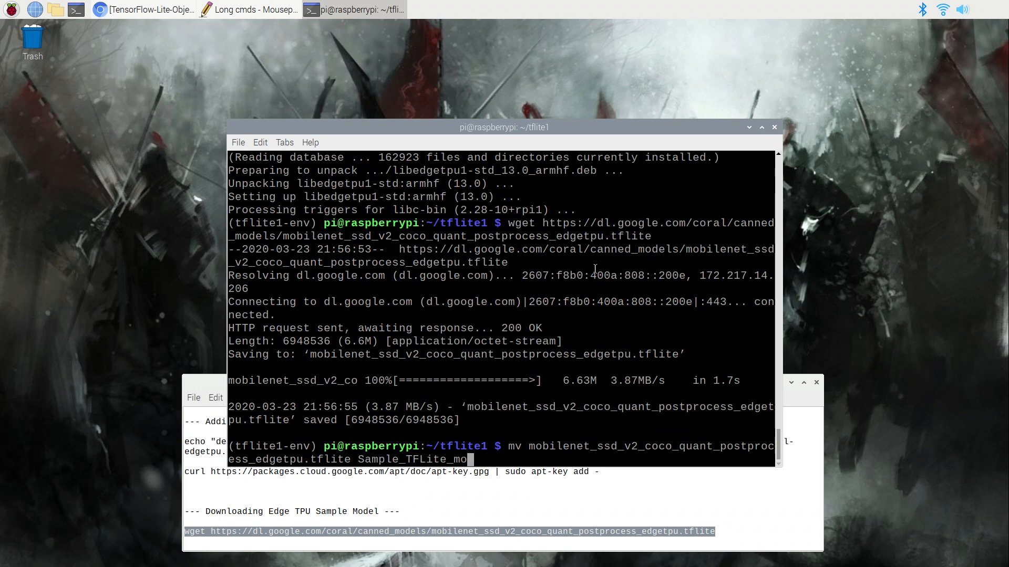
{"action": "type", "text": "del/edgetpu"}
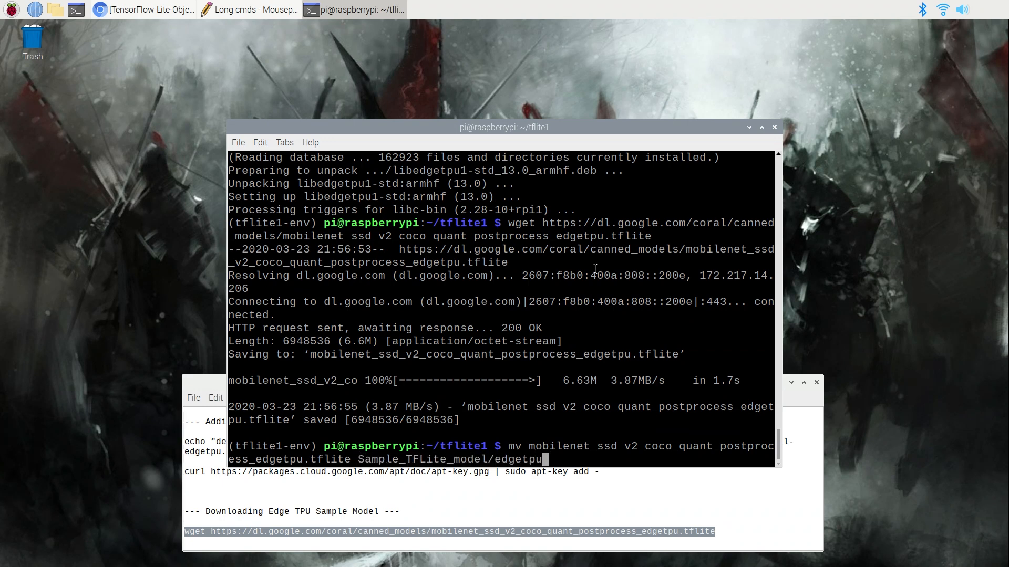
{"action": "type", "text": ".tflite"}
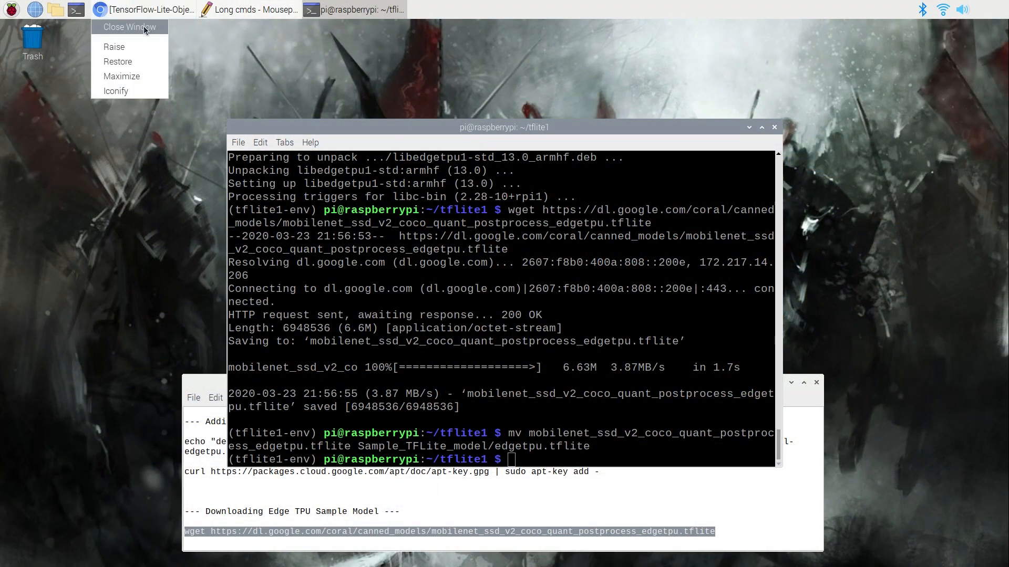
Close the Chromium and Mousepad windows, then enter python3 TFLite_detection_webcam.py --modeldir=Sample_TFLite_model --edgetpu
{"action": "left_click", "coordinate": [129, 27]}
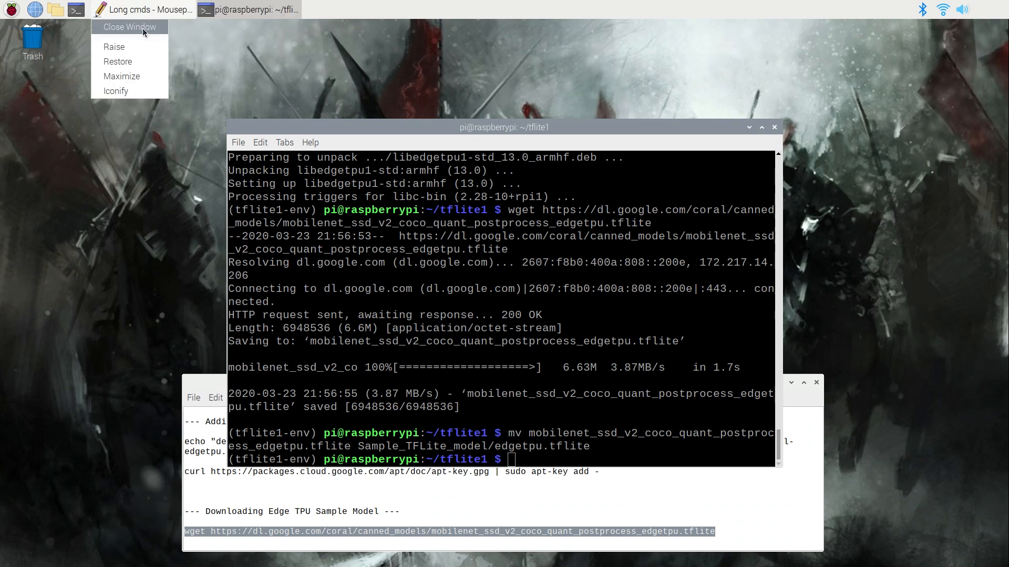
{"action": "left_click", "coordinate": [128, 27]}
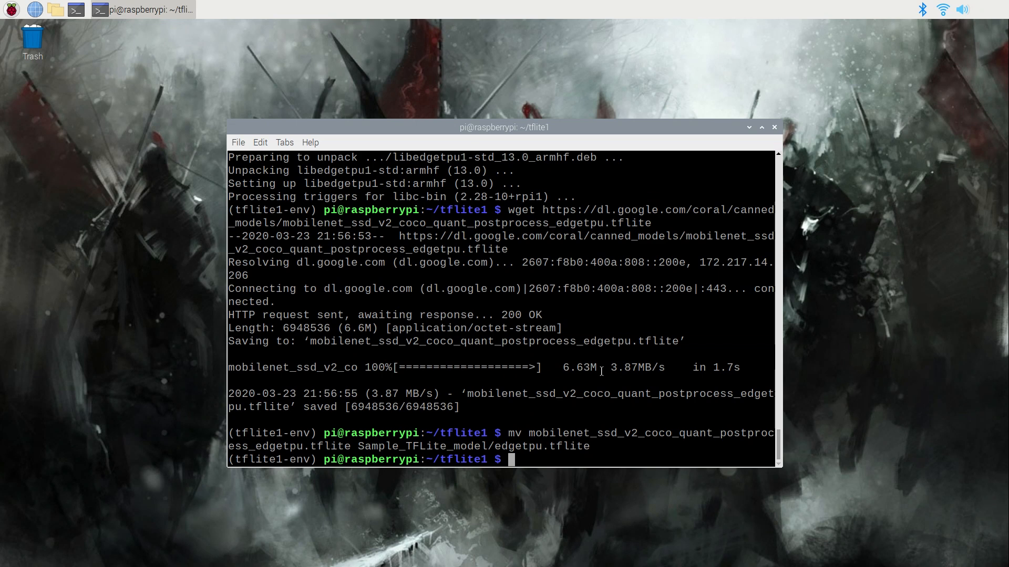
{"action": "type", "text": "python3 TFLite"}
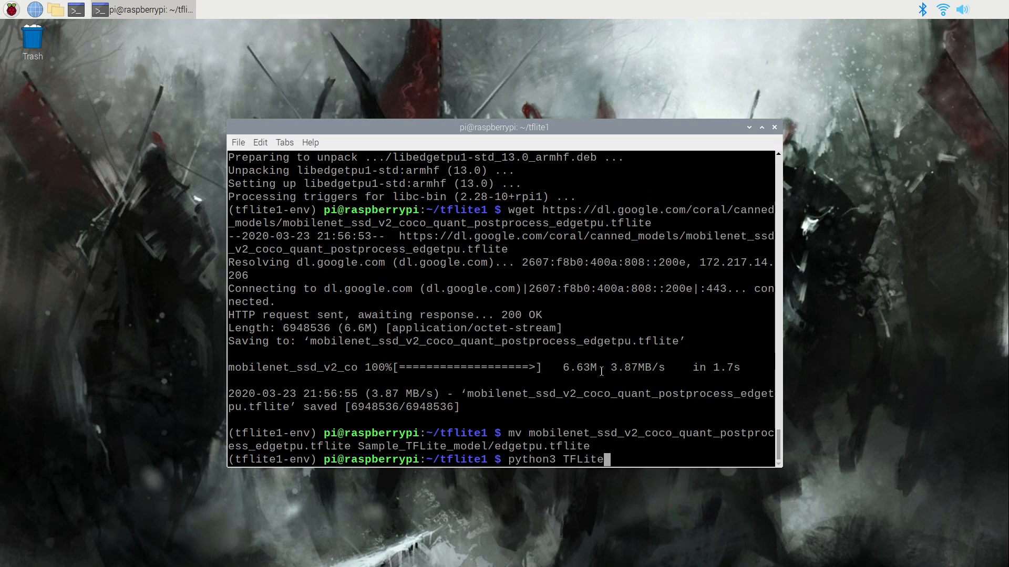
{"action": "type", "text": "_detection_webcam"}
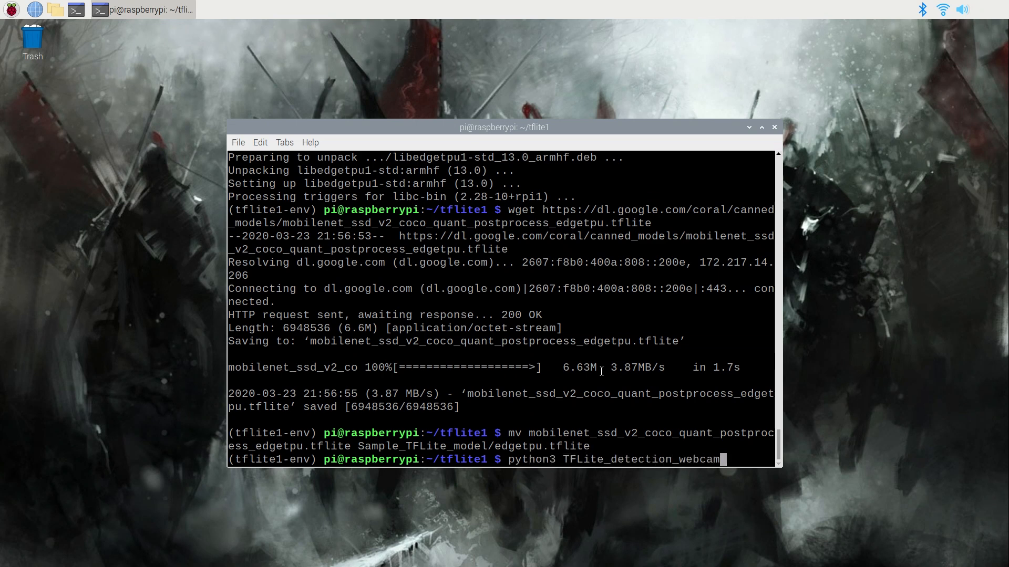
{"action": "type", "text": ".py --modeldir"}
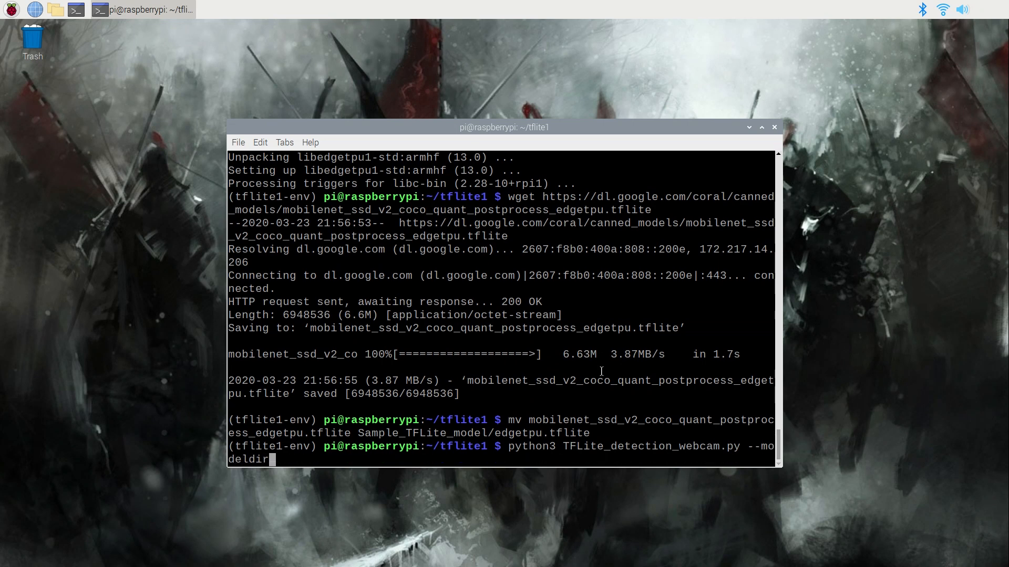
{"action": "type", "text": "=Sample_TFLite"}
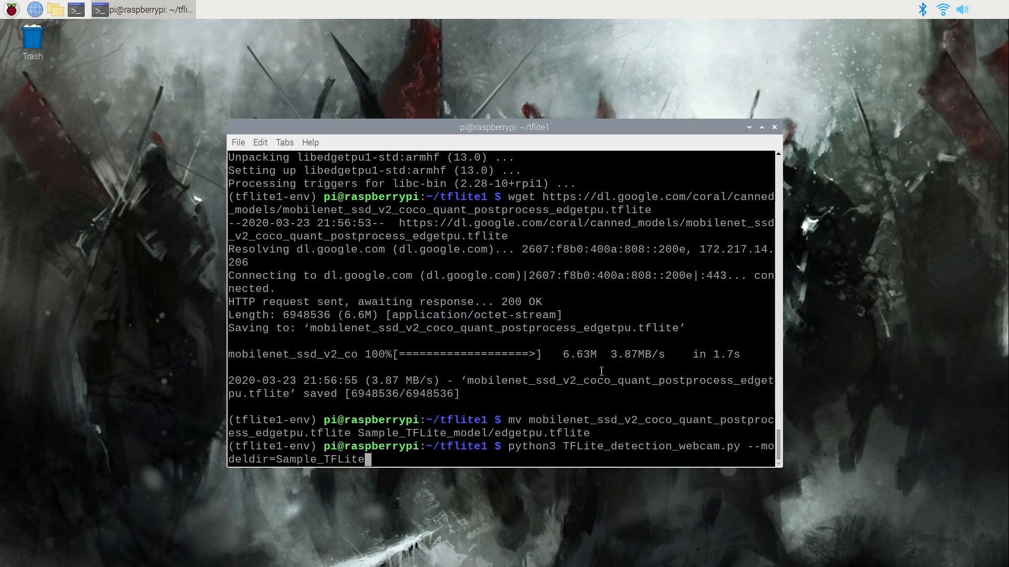
{"action": "type", "text": "_model --edgetpu"}
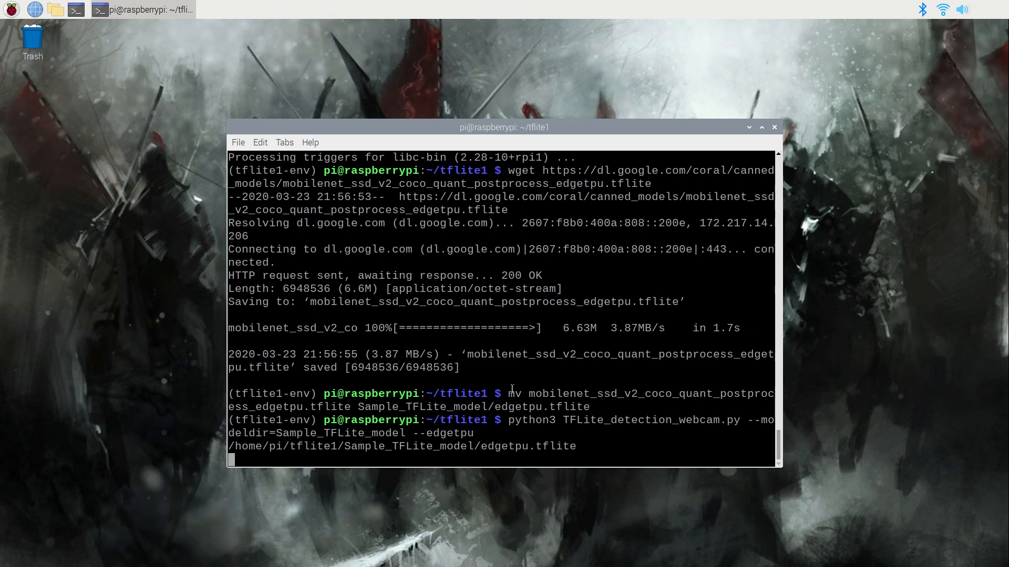
Launch the webcam detector, watch the person and backpack detections at ~21 FPS, then quit it
{"action": "key", "text": "Return"}
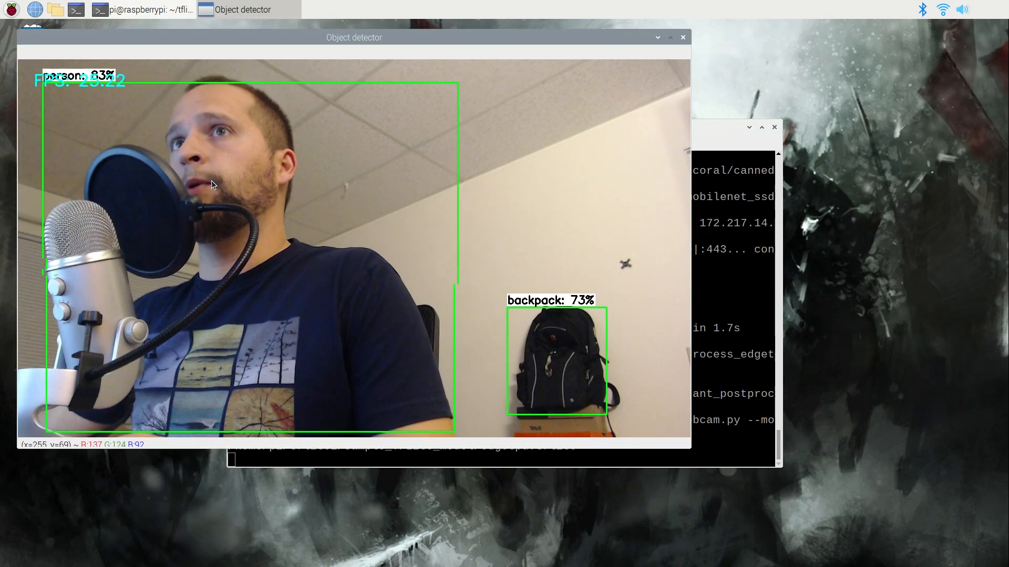
{"action": "mouse_move", "coordinate": [215, 259]}
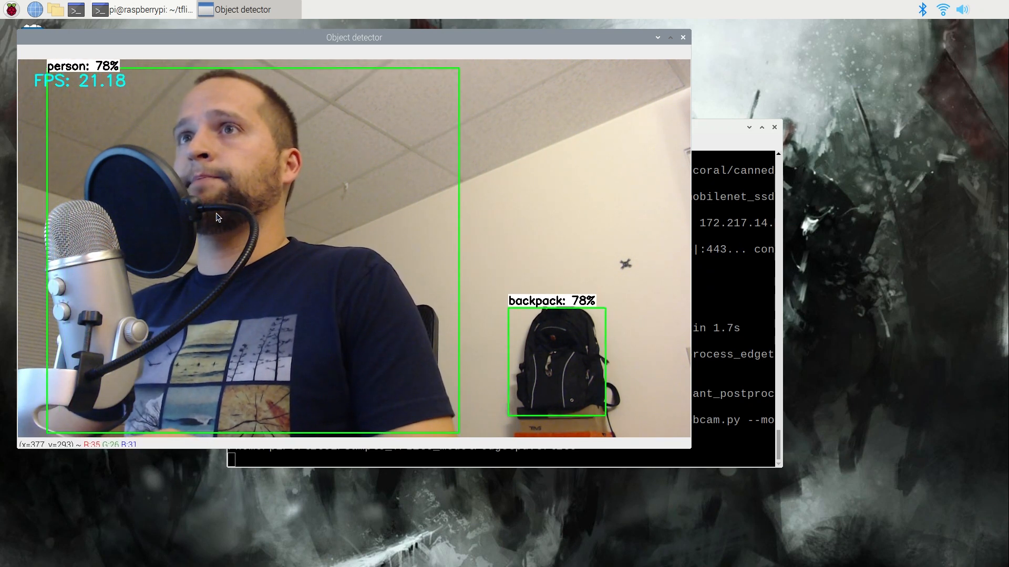
{"action": "left_click", "coordinate": [682, 37]}
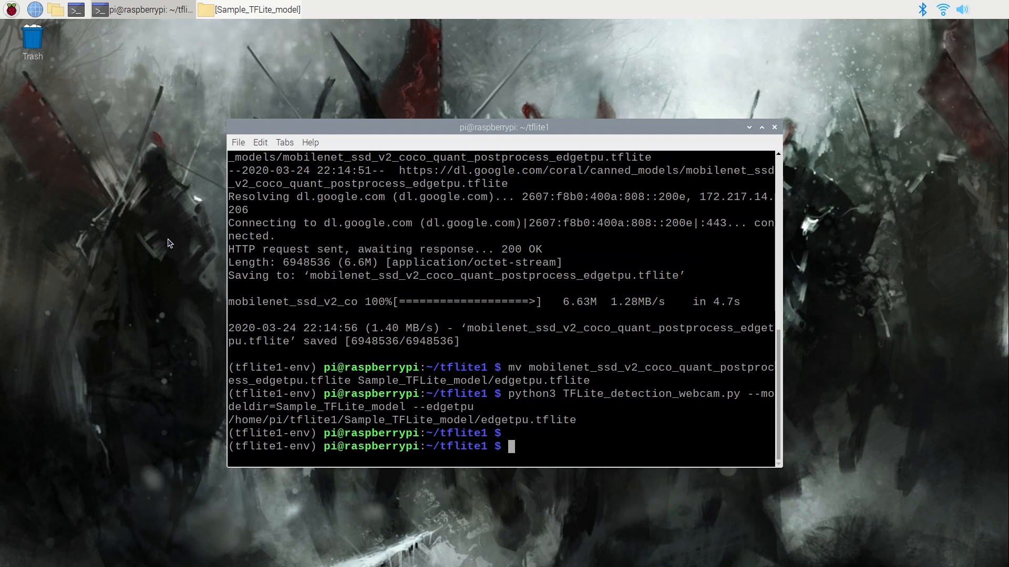
Run python3 TFLite_detection_video.py --modeldir=BSR_model --video=Birdies.mp4 --edgetpu
{"action": "type", "text": "python3 T"}
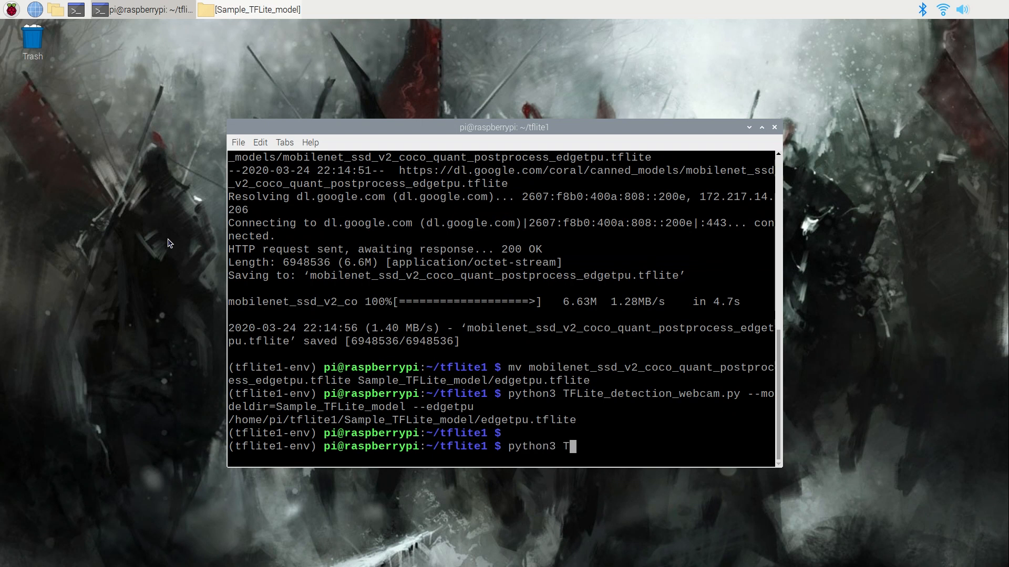
{"action": "type", "text": "TFLite_detection_"}
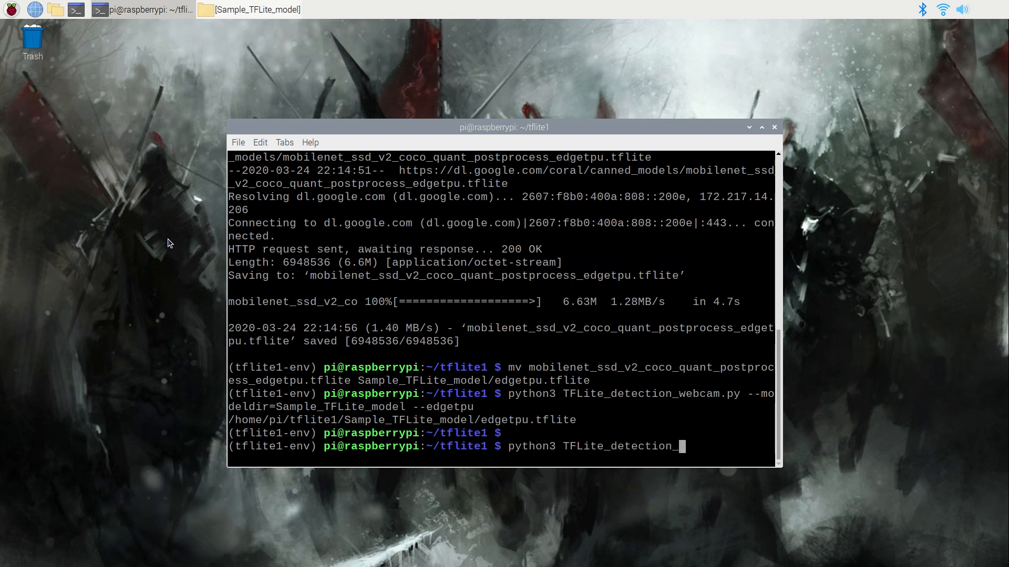
{"action": "type", "text": "video.py --m"}
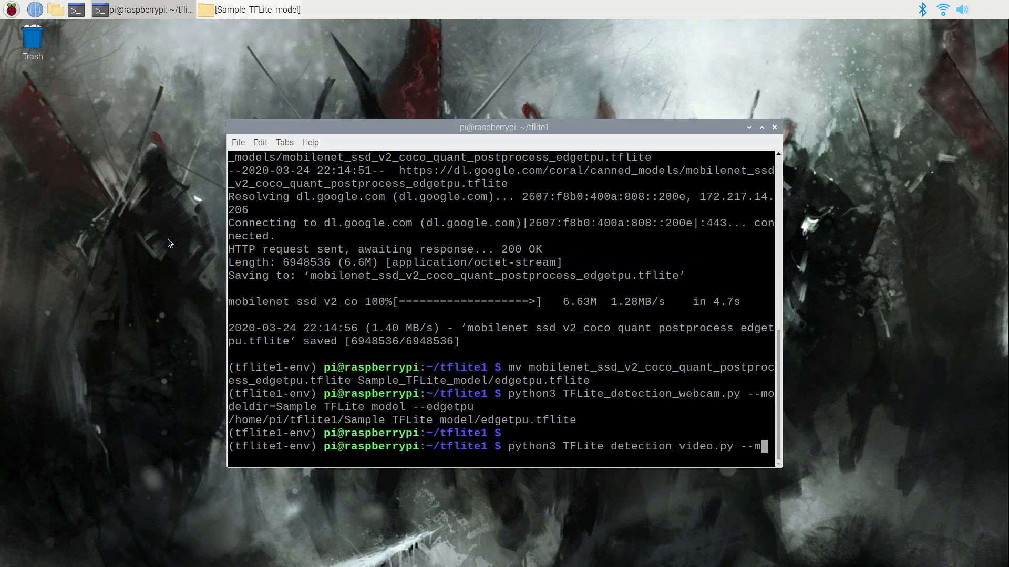
{"action": "type", "text": "odeldir="}
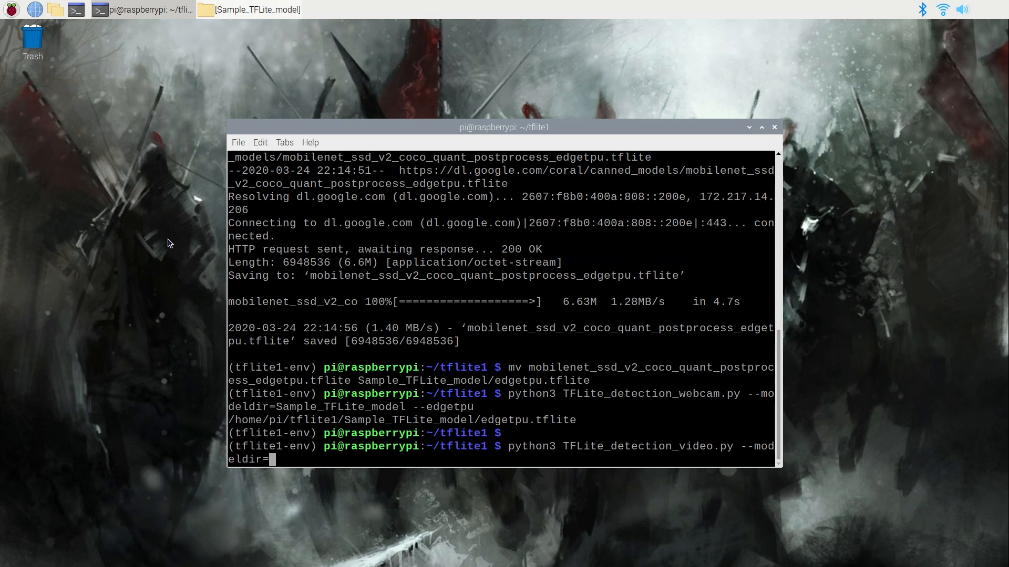
{"action": "type", "text": "BSR_model"}
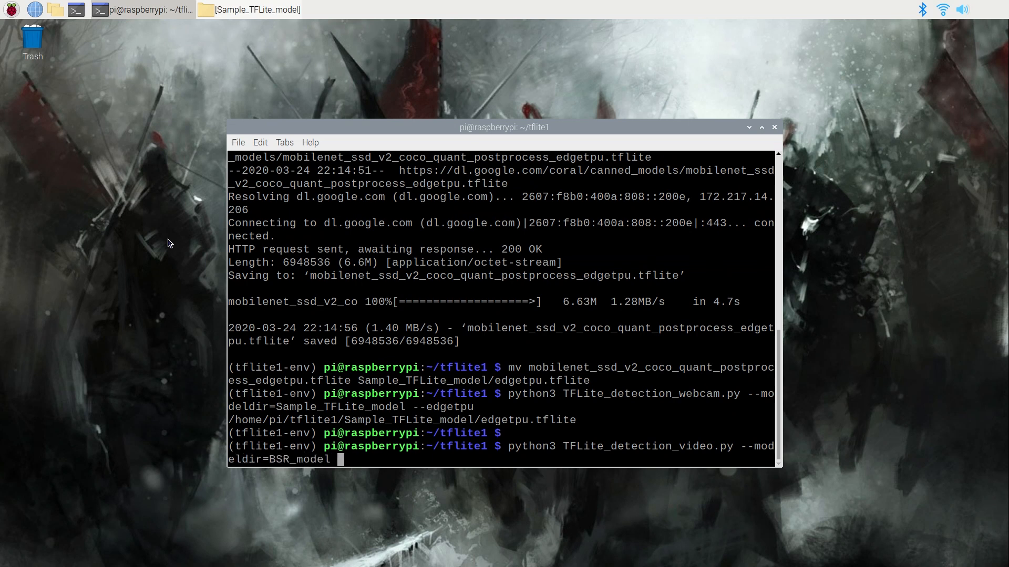
{"action": "type", "text": "--video=Birdies.mp4 --edge"}
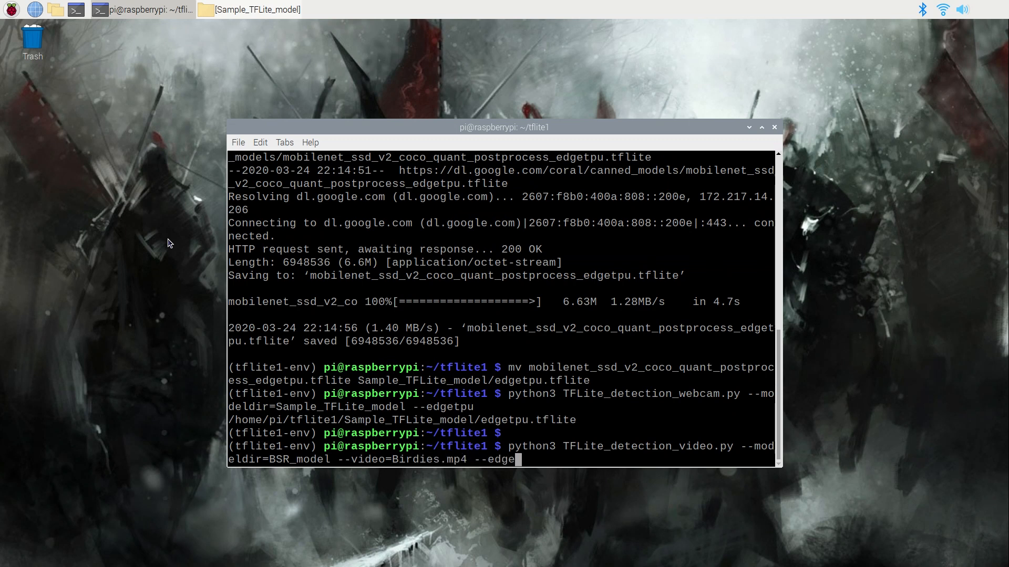
{"action": "type", "text": "tpu"}
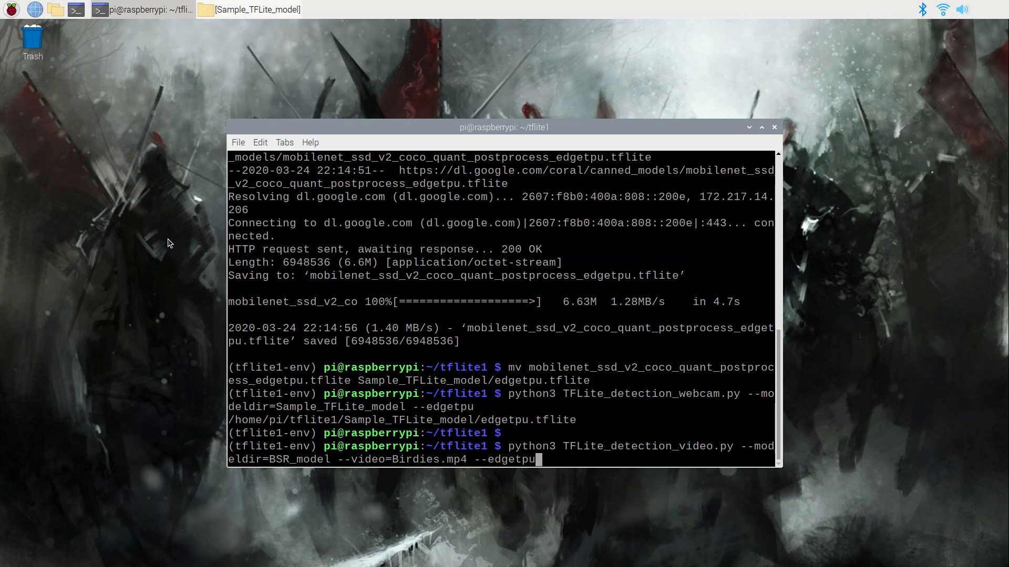
{"action": "key", "text": "Return"}
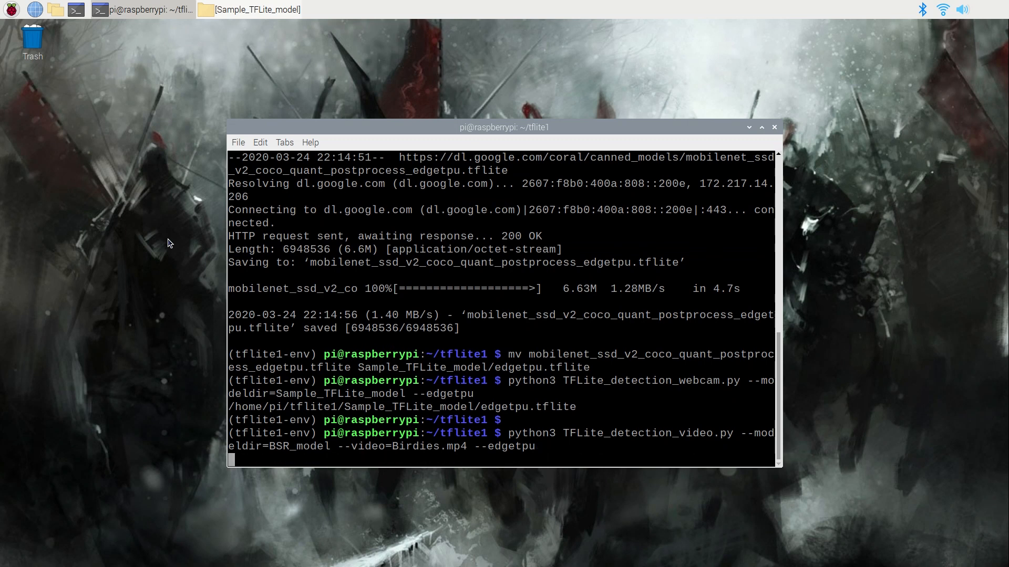
{"action": "mouse_move", "coordinate": [514, 133]}
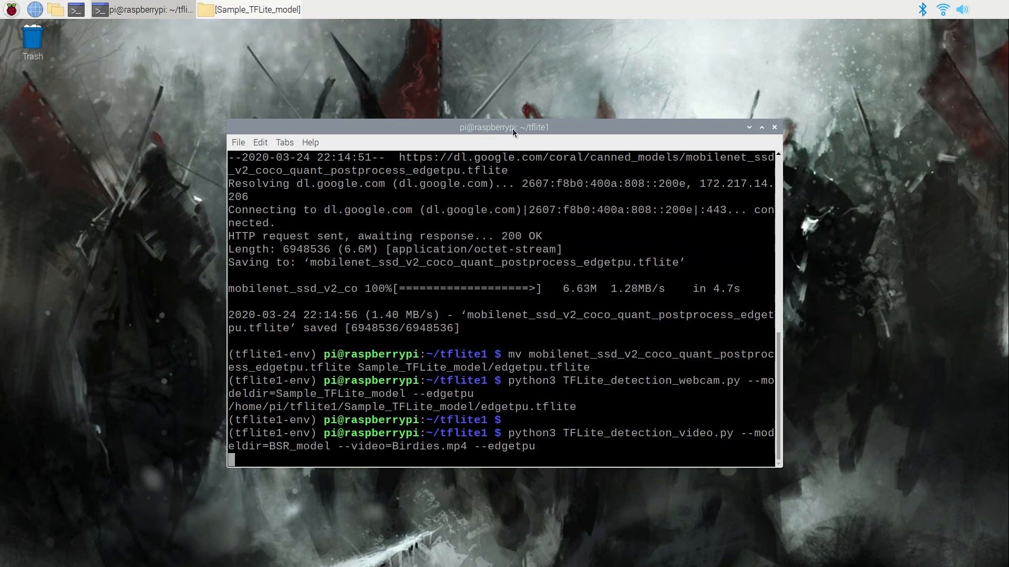
Let Birdies.mp4 play with the blackbird boxed as bird at 99%, then close the finished detector window
{"action": "key", "text": "Return"}
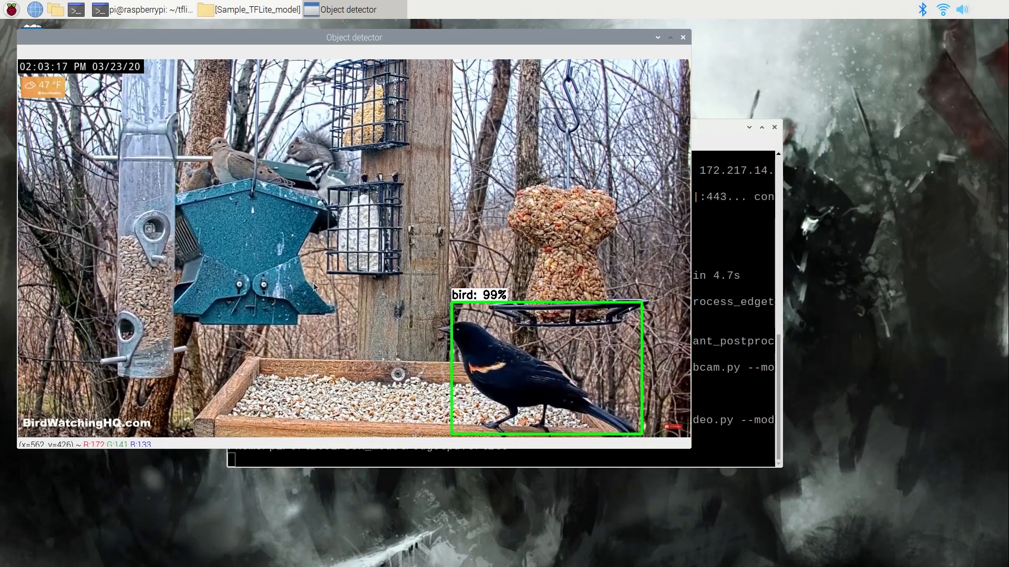
{"action": "left_click", "coordinate": [682, 37]}
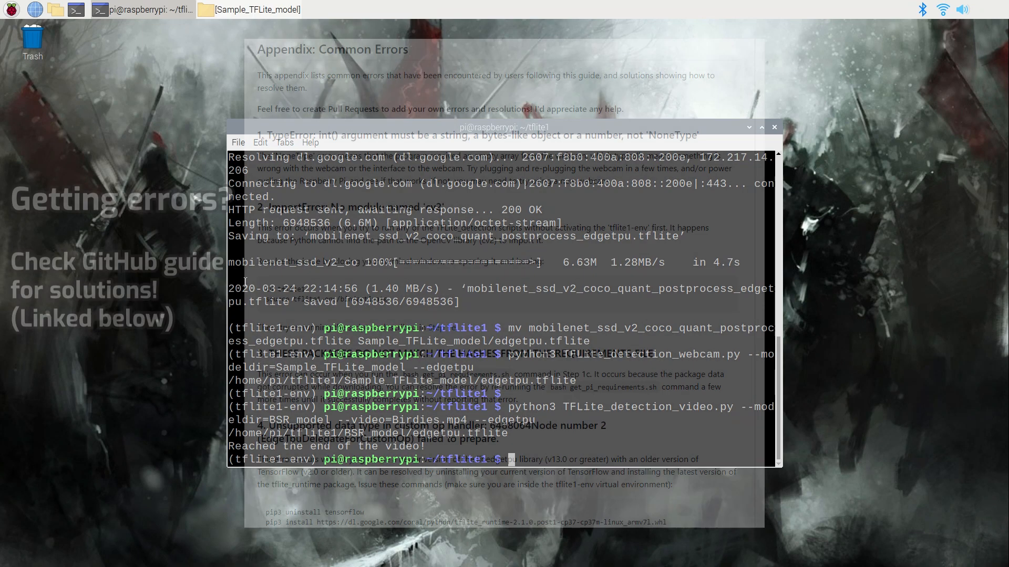